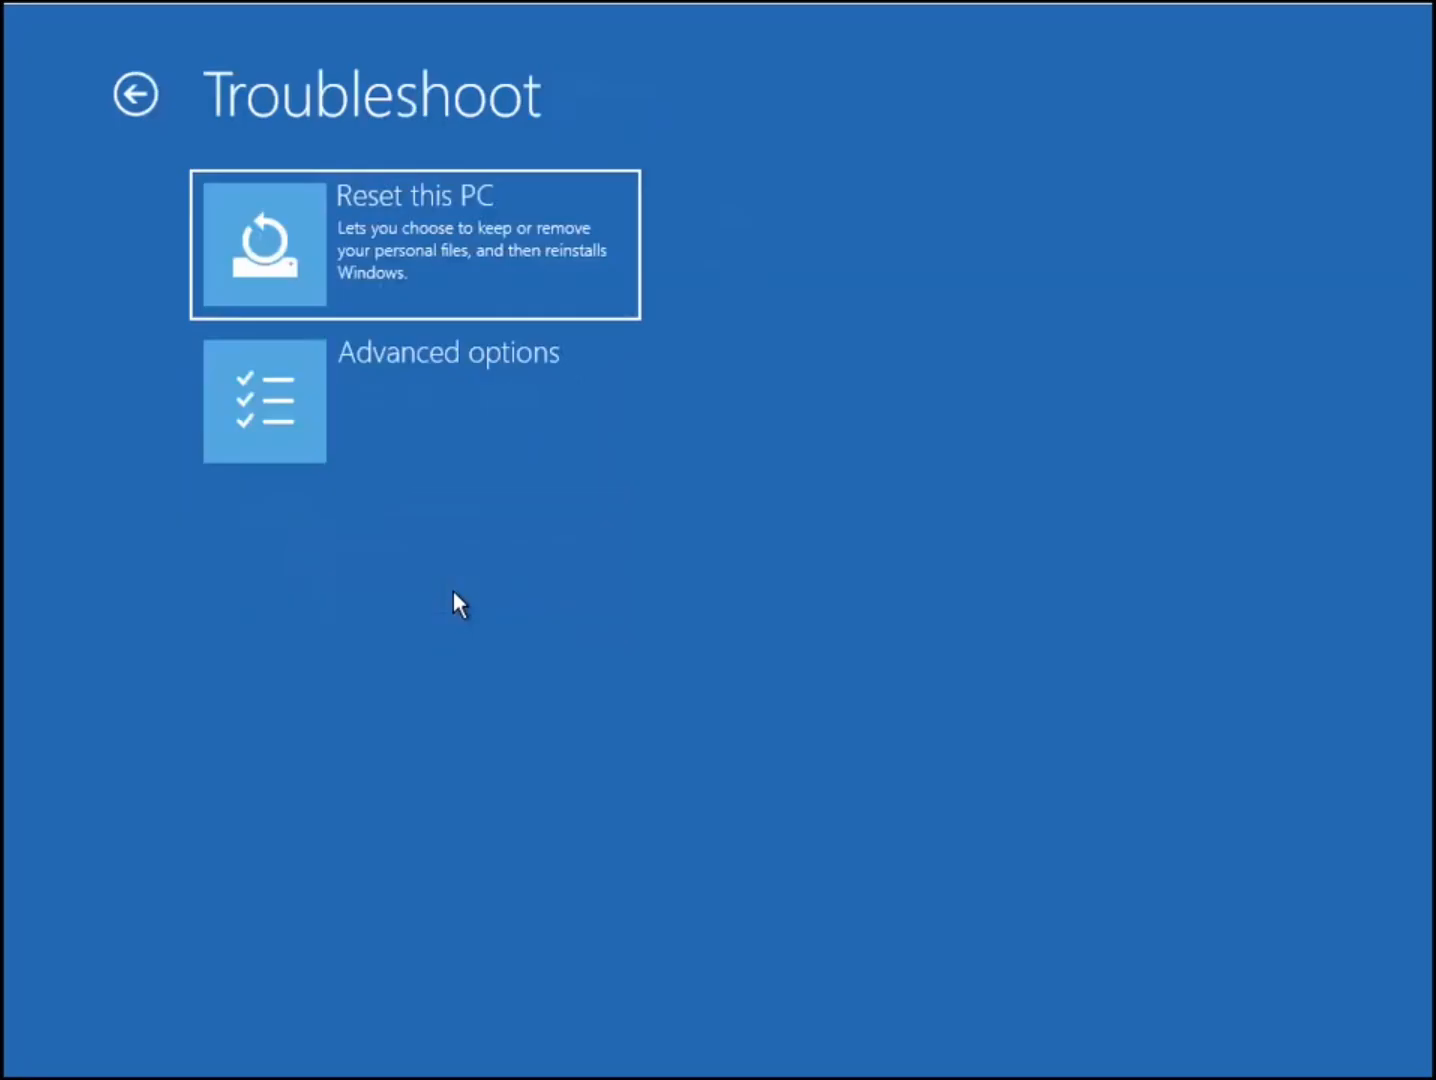
Step: Launch Command Prompt from the recovery Troubleshoot > Advanced options screen
{"action": "left_click", "coordinate": [264, 400]}
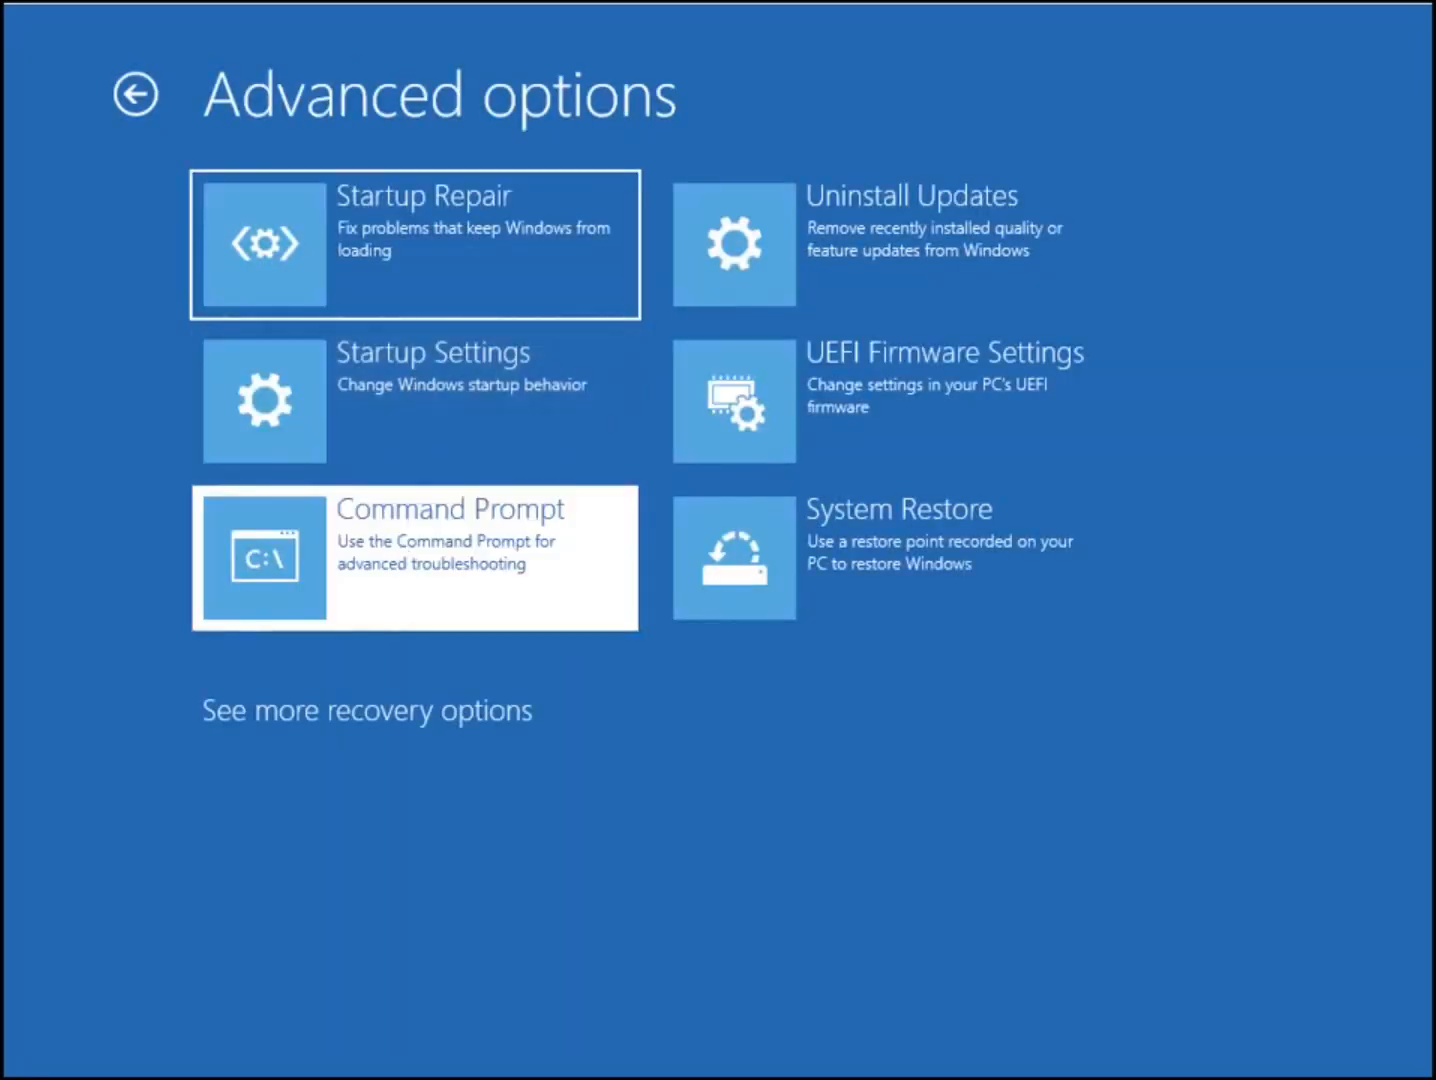
{"action": "left_click", "coordinate": [414, 556]}
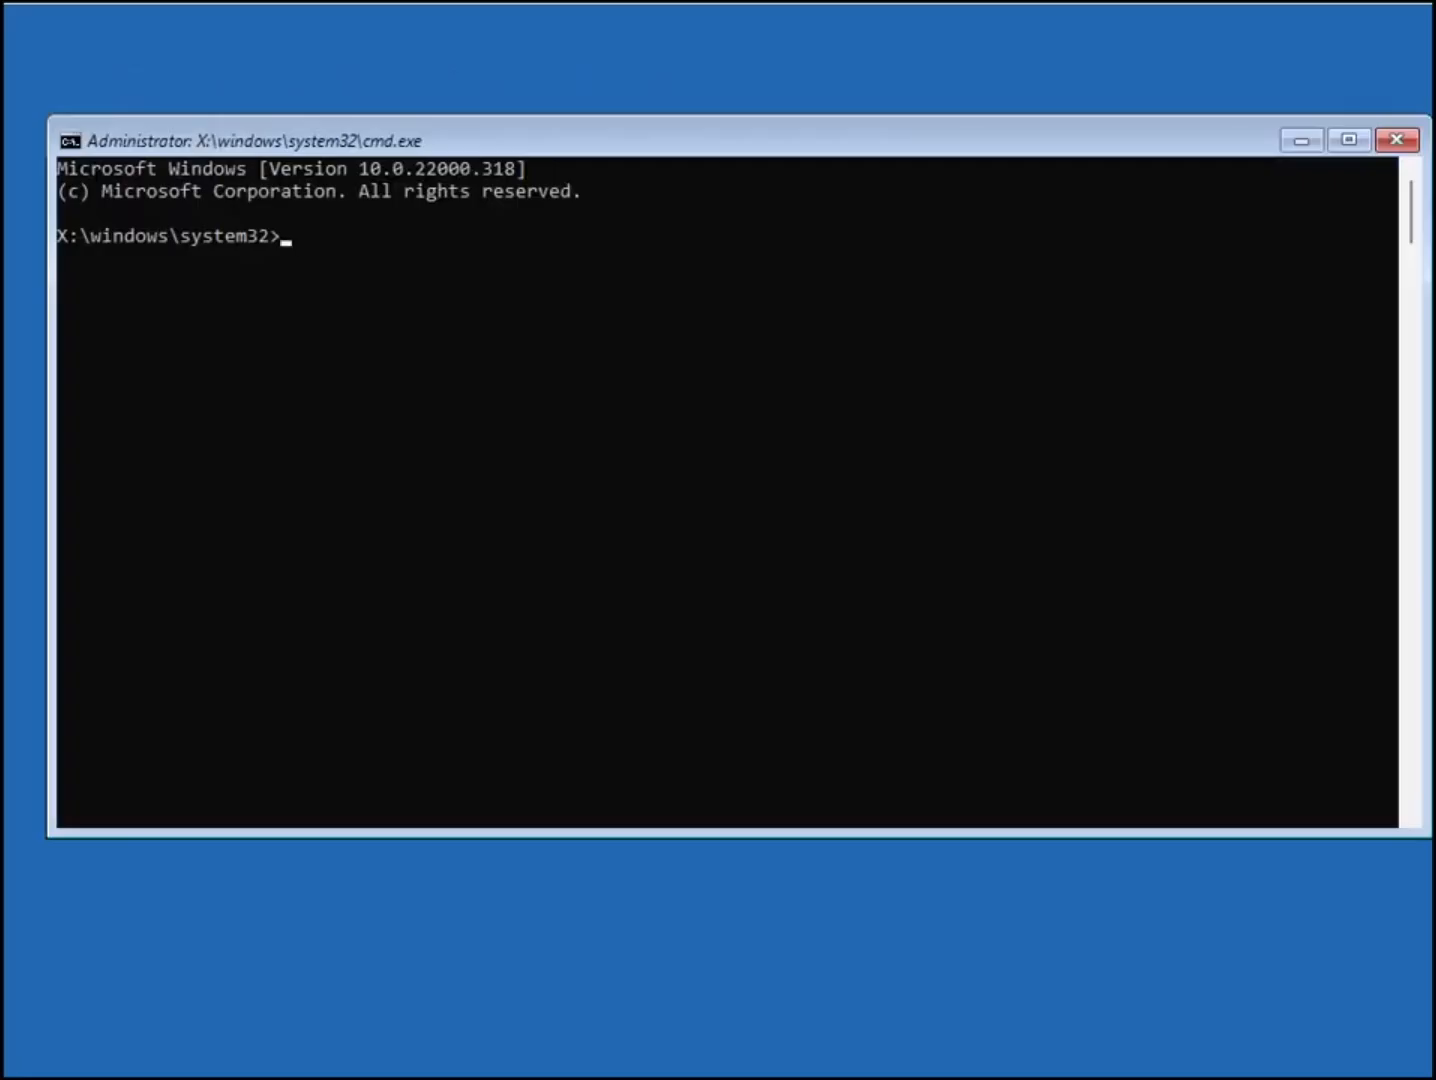
Step: Enter the disk check command chkdsk c: /f /r at the X:\windows\system32 prompt
{"action": "type", "text": "c"}
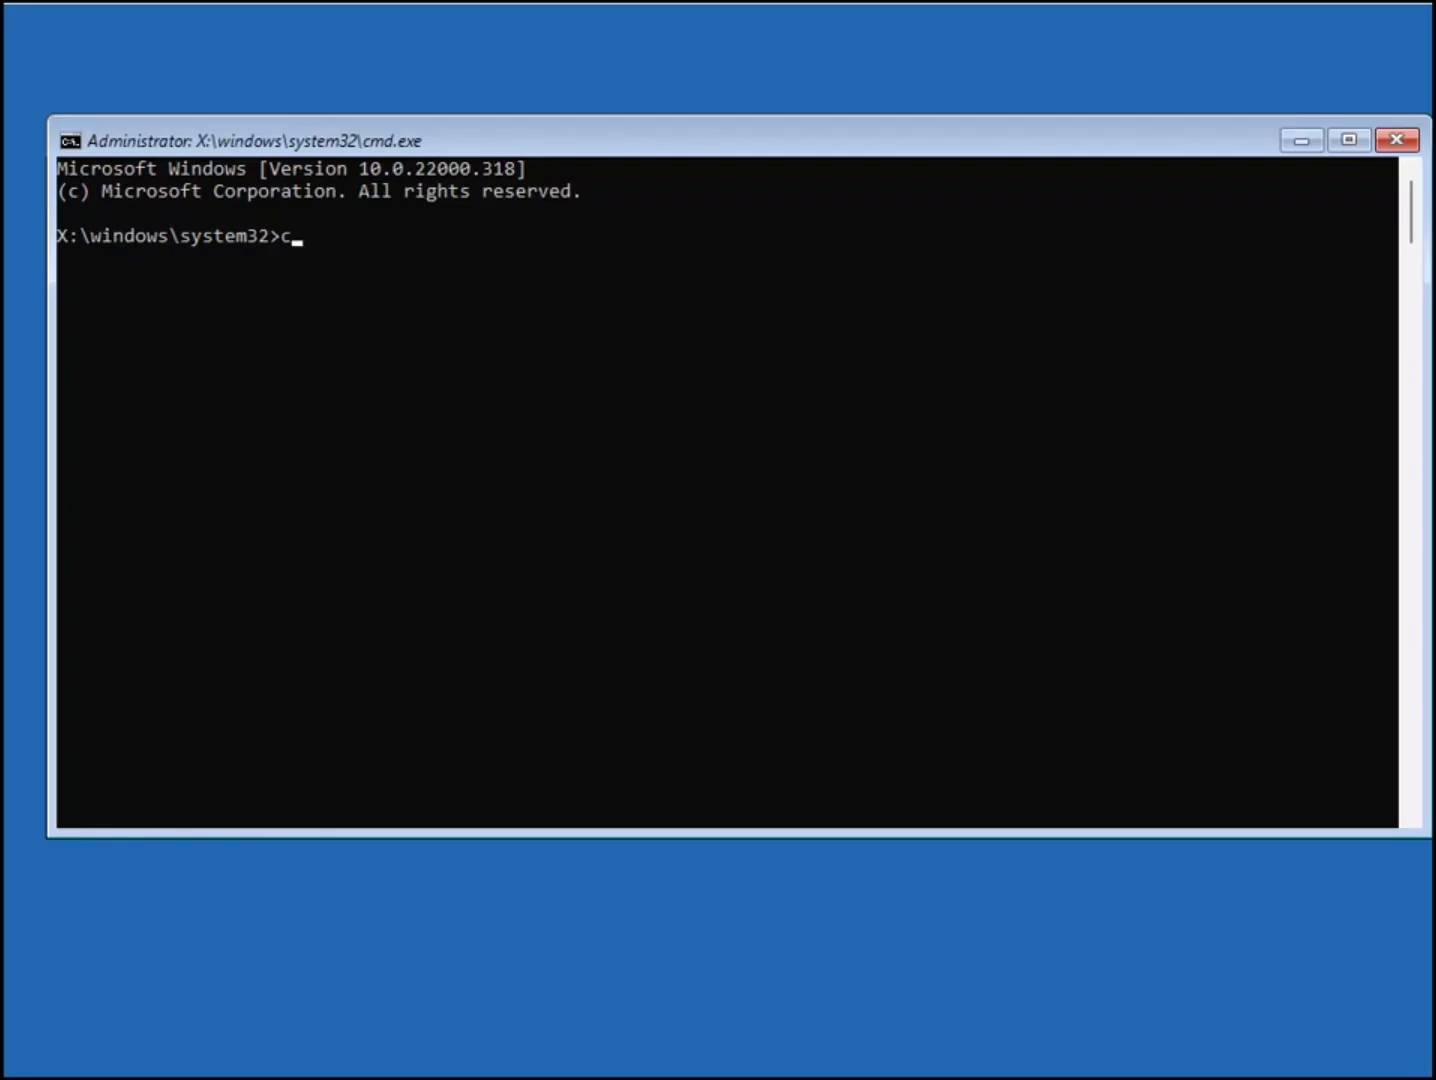
{"action": "type", "text": "hk"}
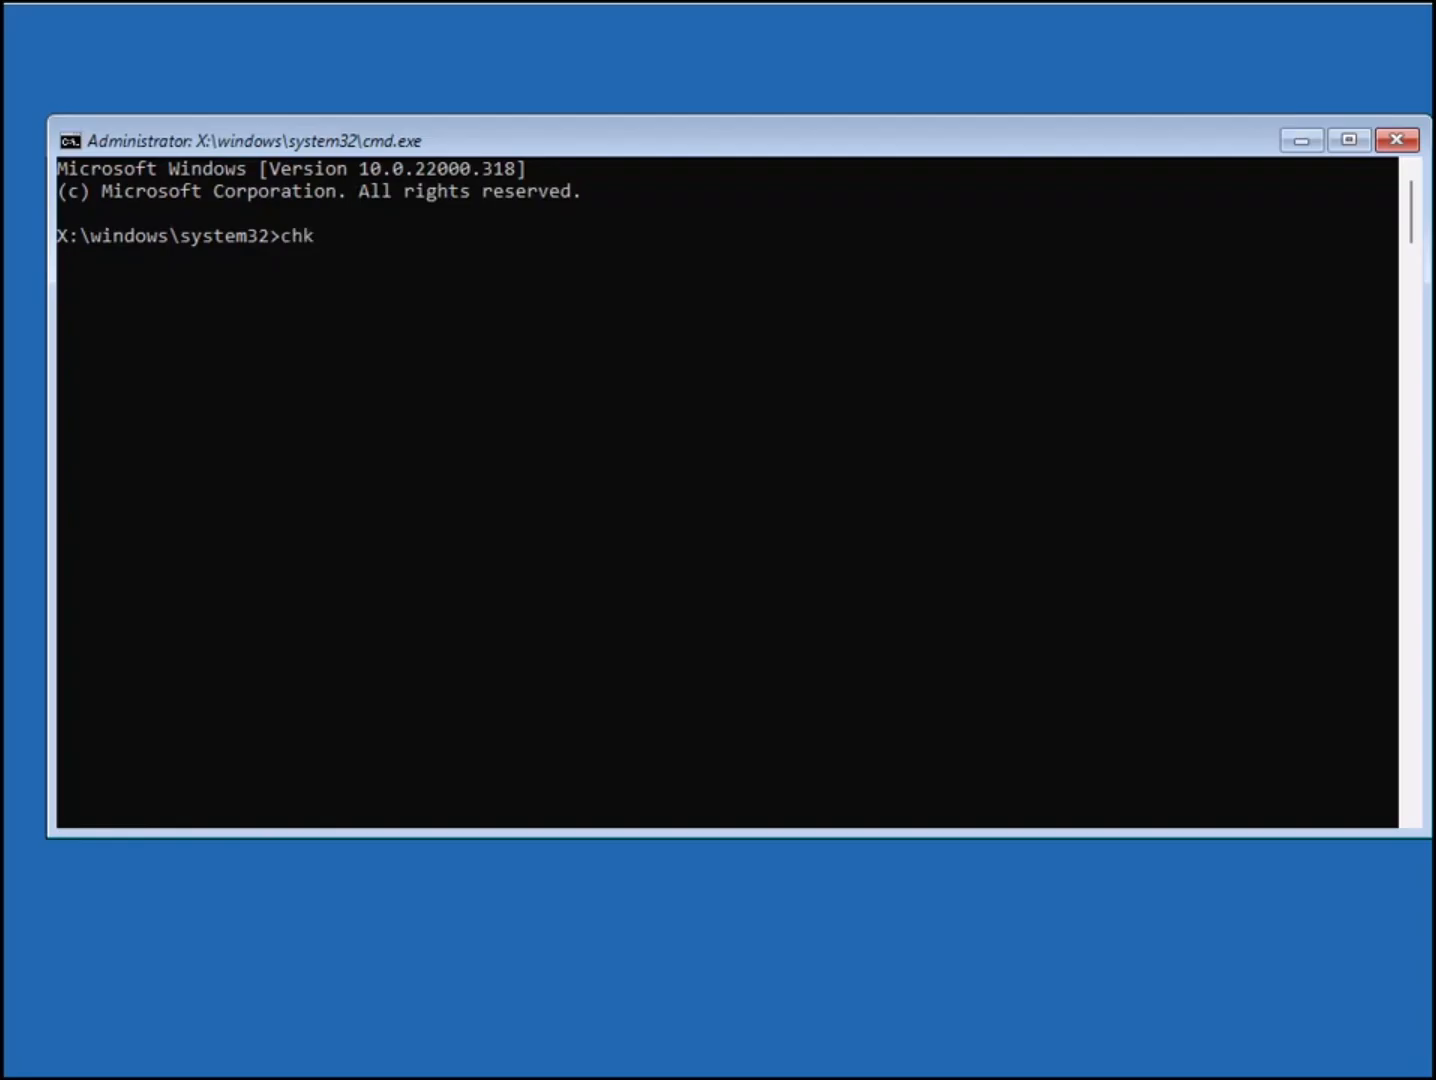
{"action": "type", "text": "ds"}
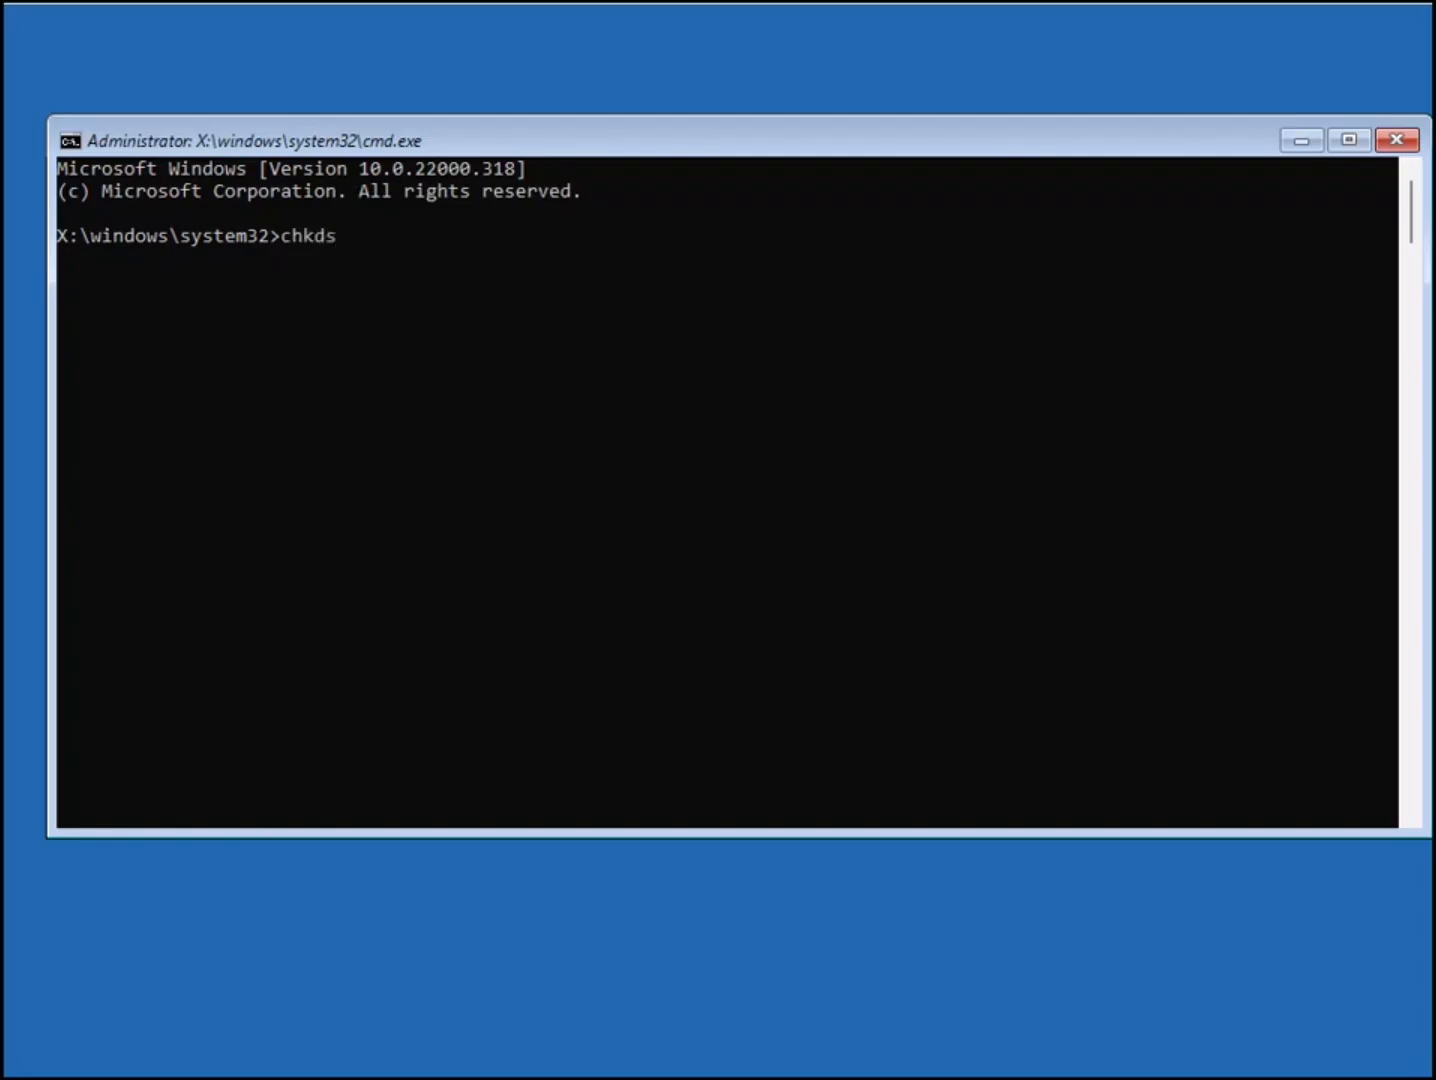
{"action": "type", "text": "k"}
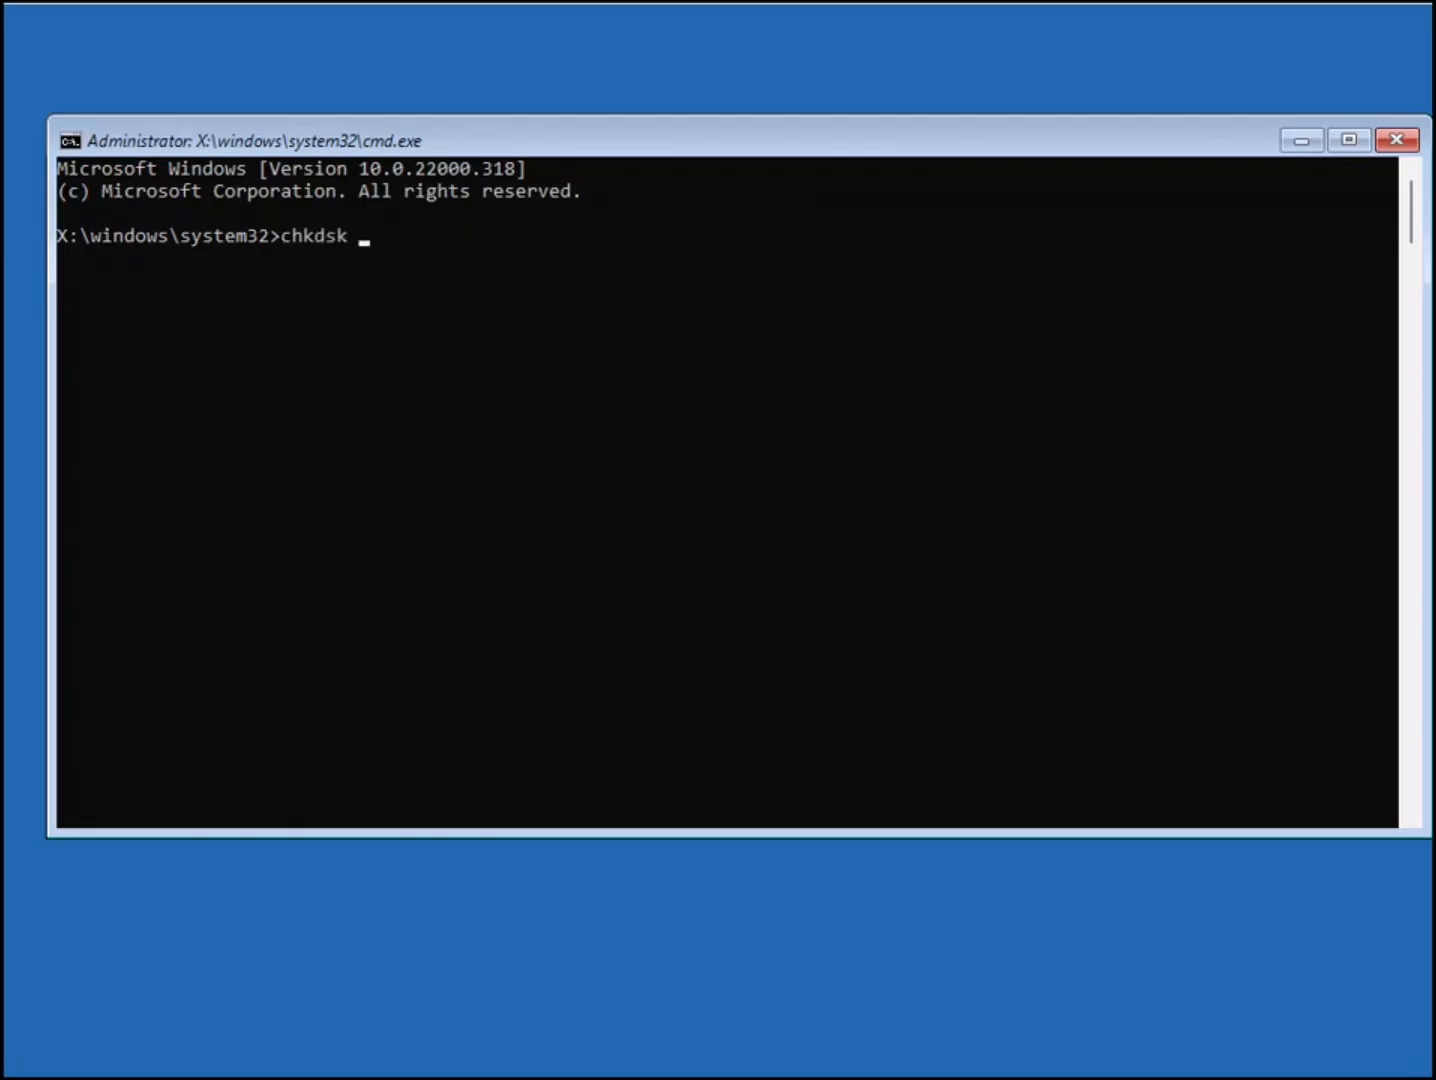
{"action": "type", "text": "c"}
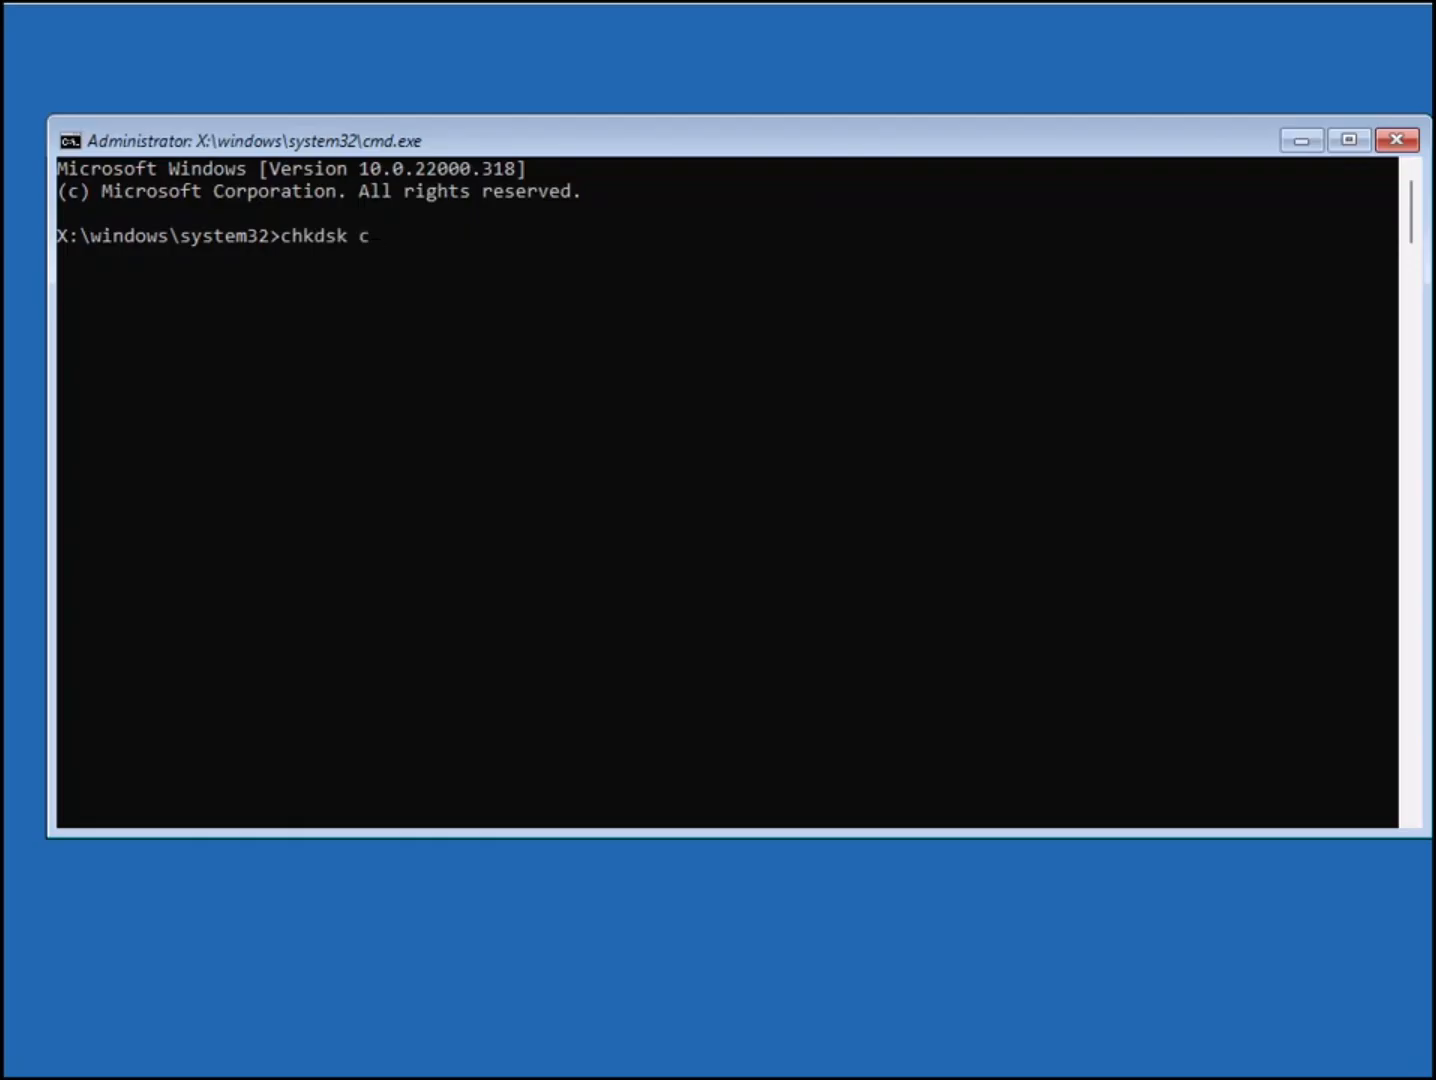
{"action": "type", "text": ":"}
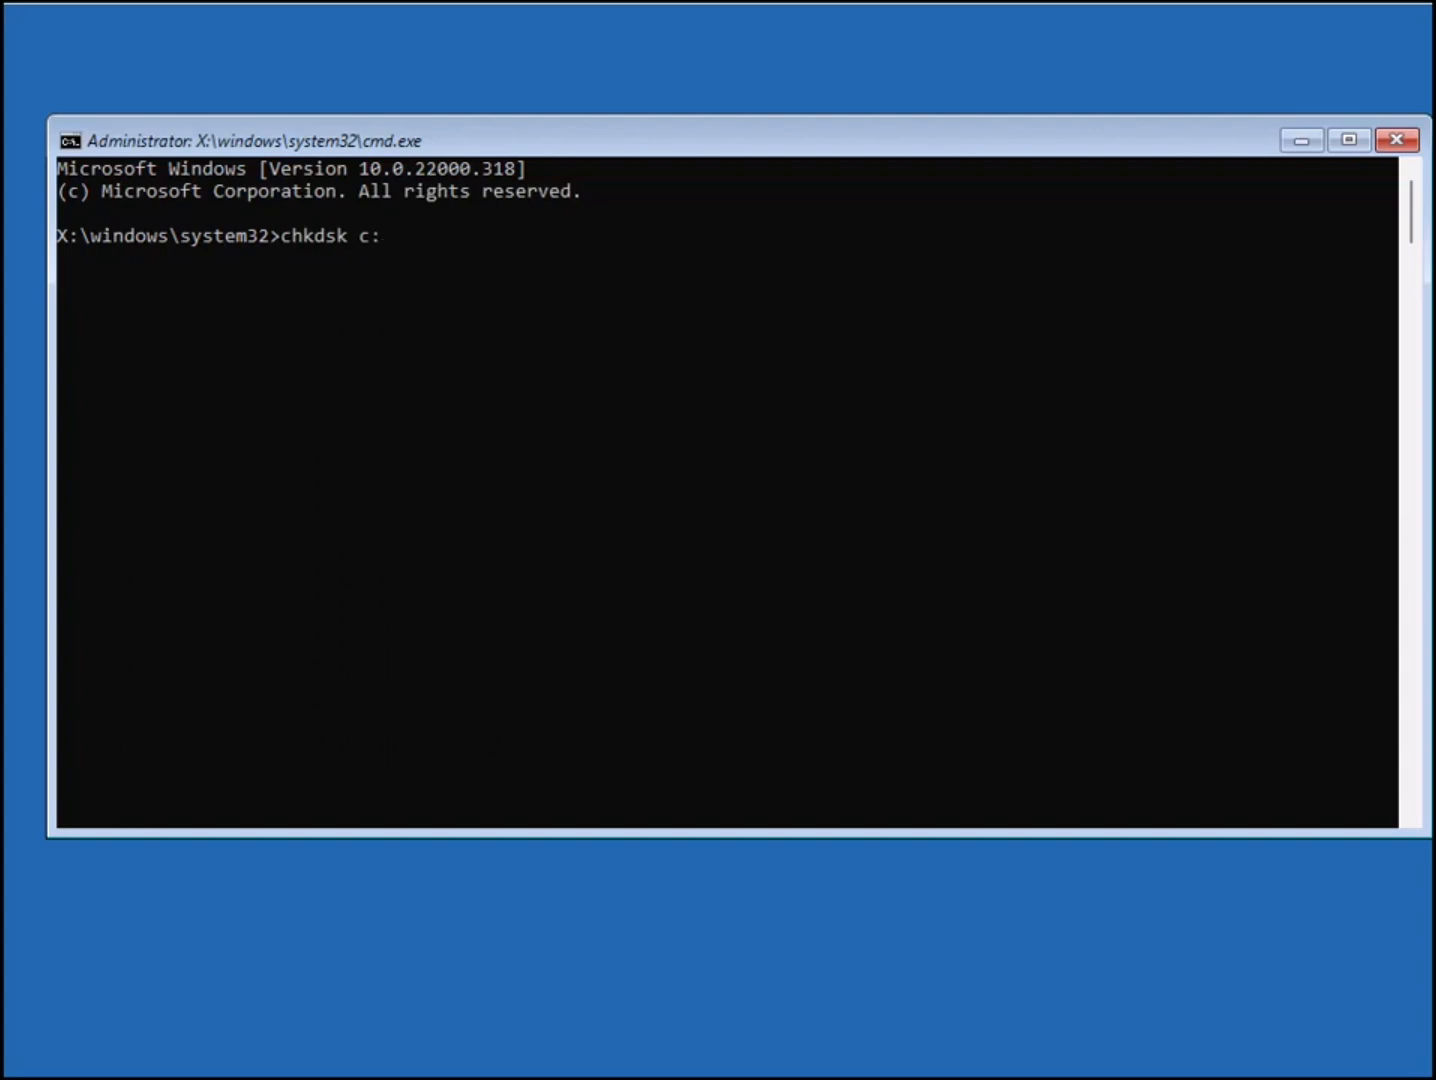
{"action": "type", "text": "/f"}
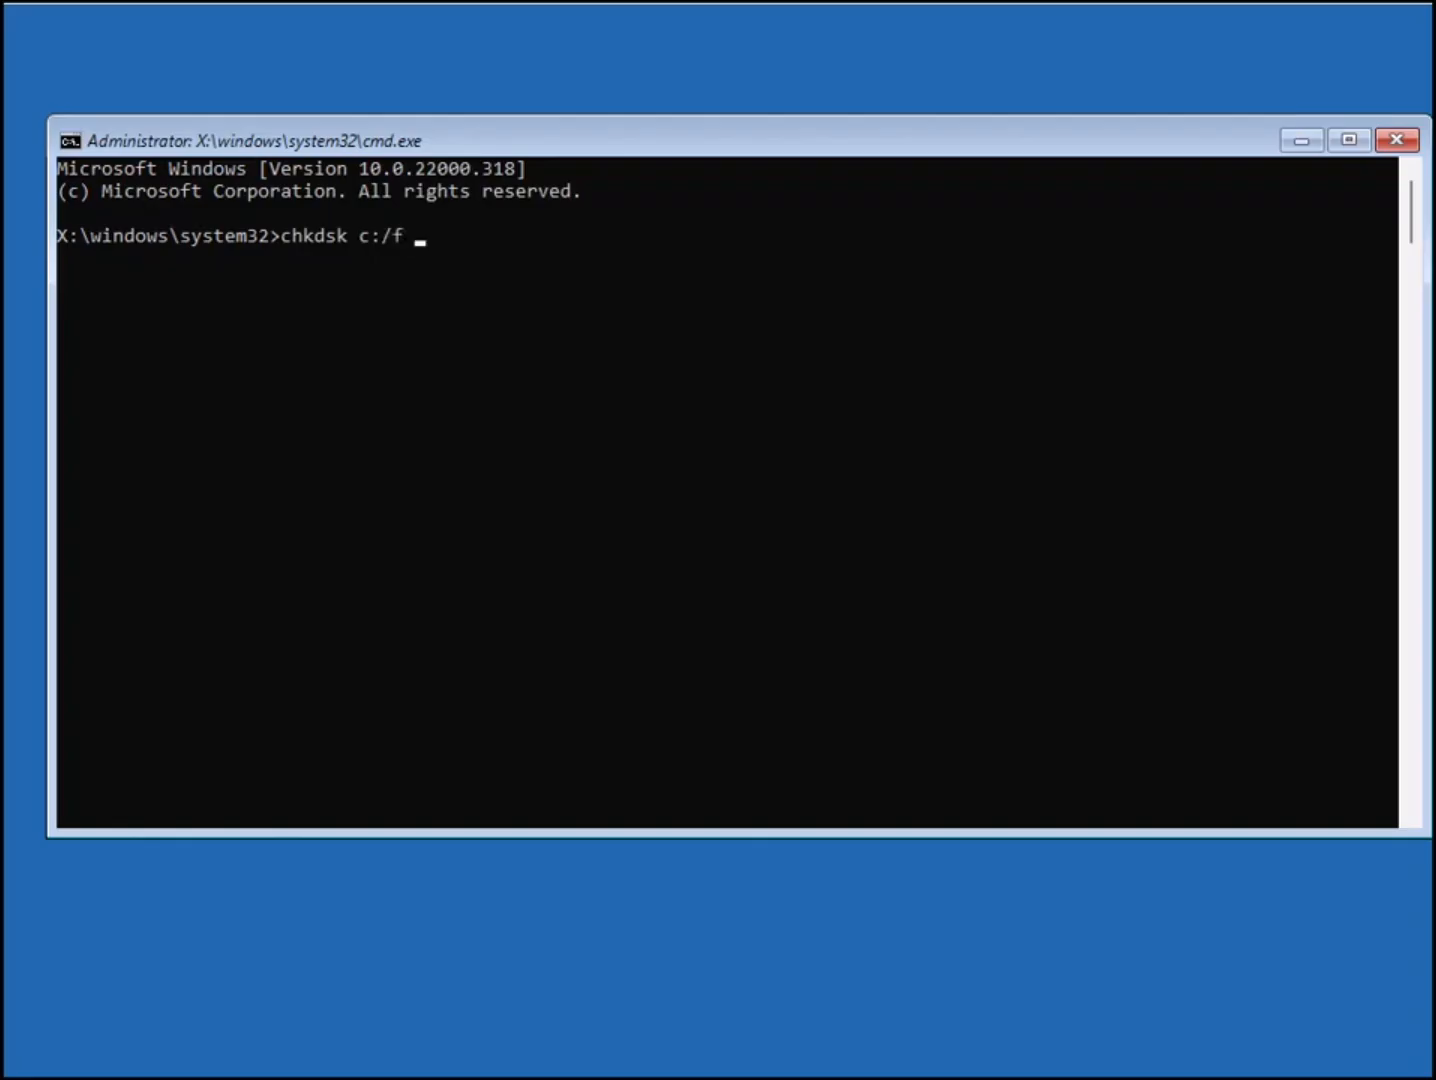
{"action": "type", "text": "/r"}
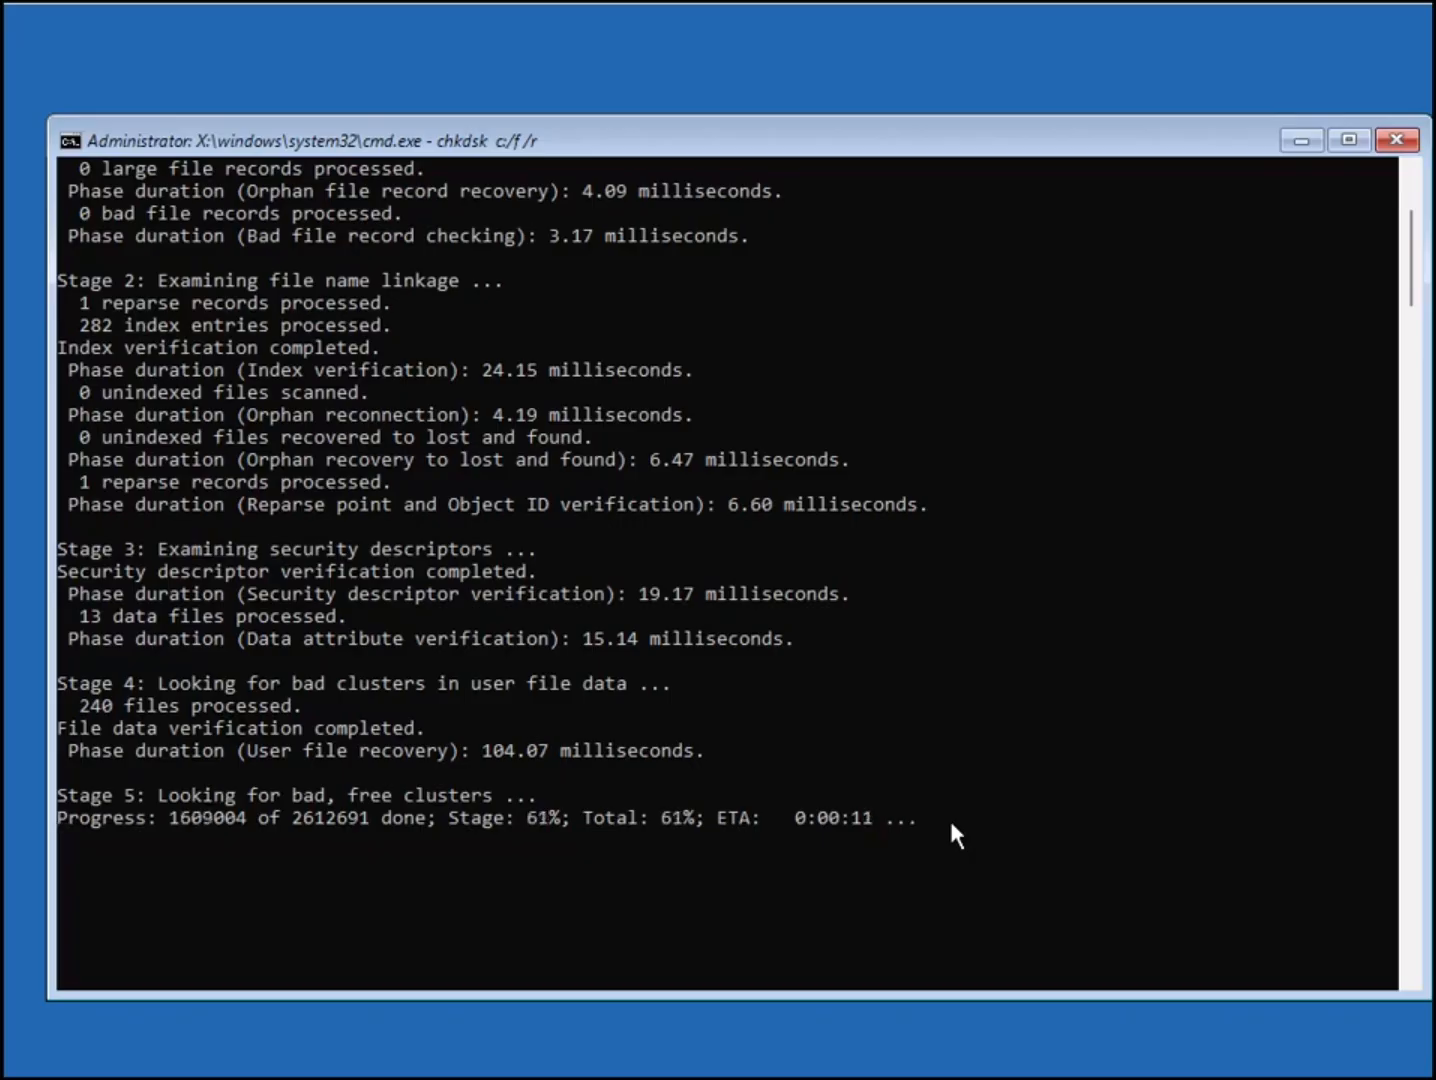
{"action": "mouse_move", "coordinate": [48, 904]}
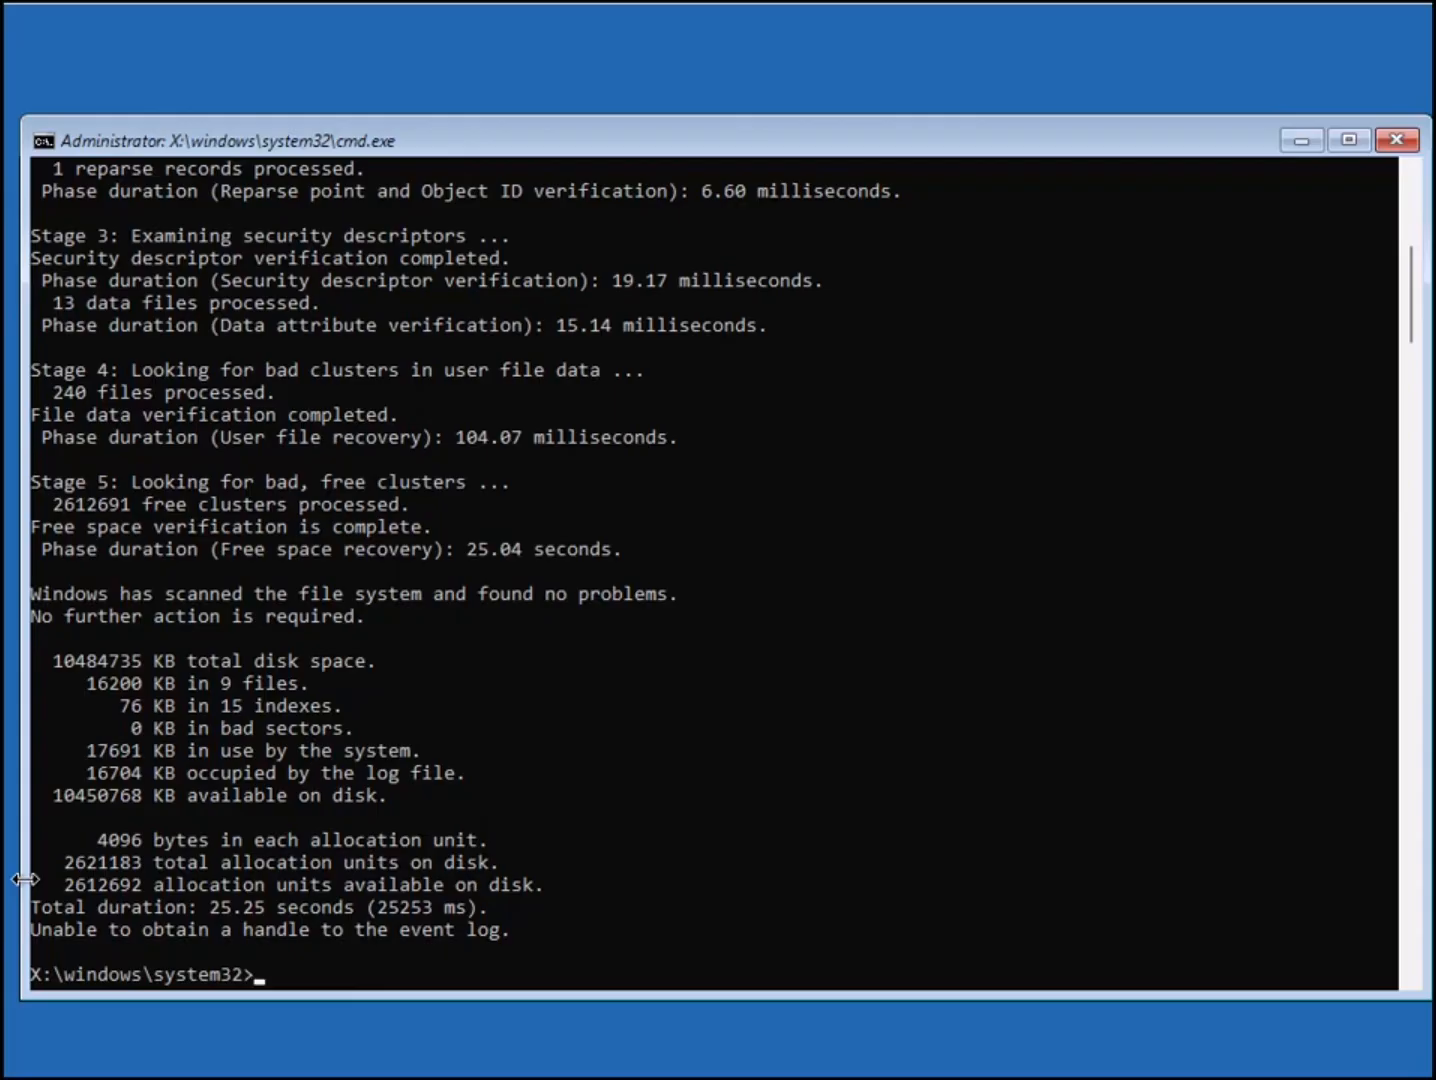
{"action": "mouse_move", "coordinate": [404, 144]}
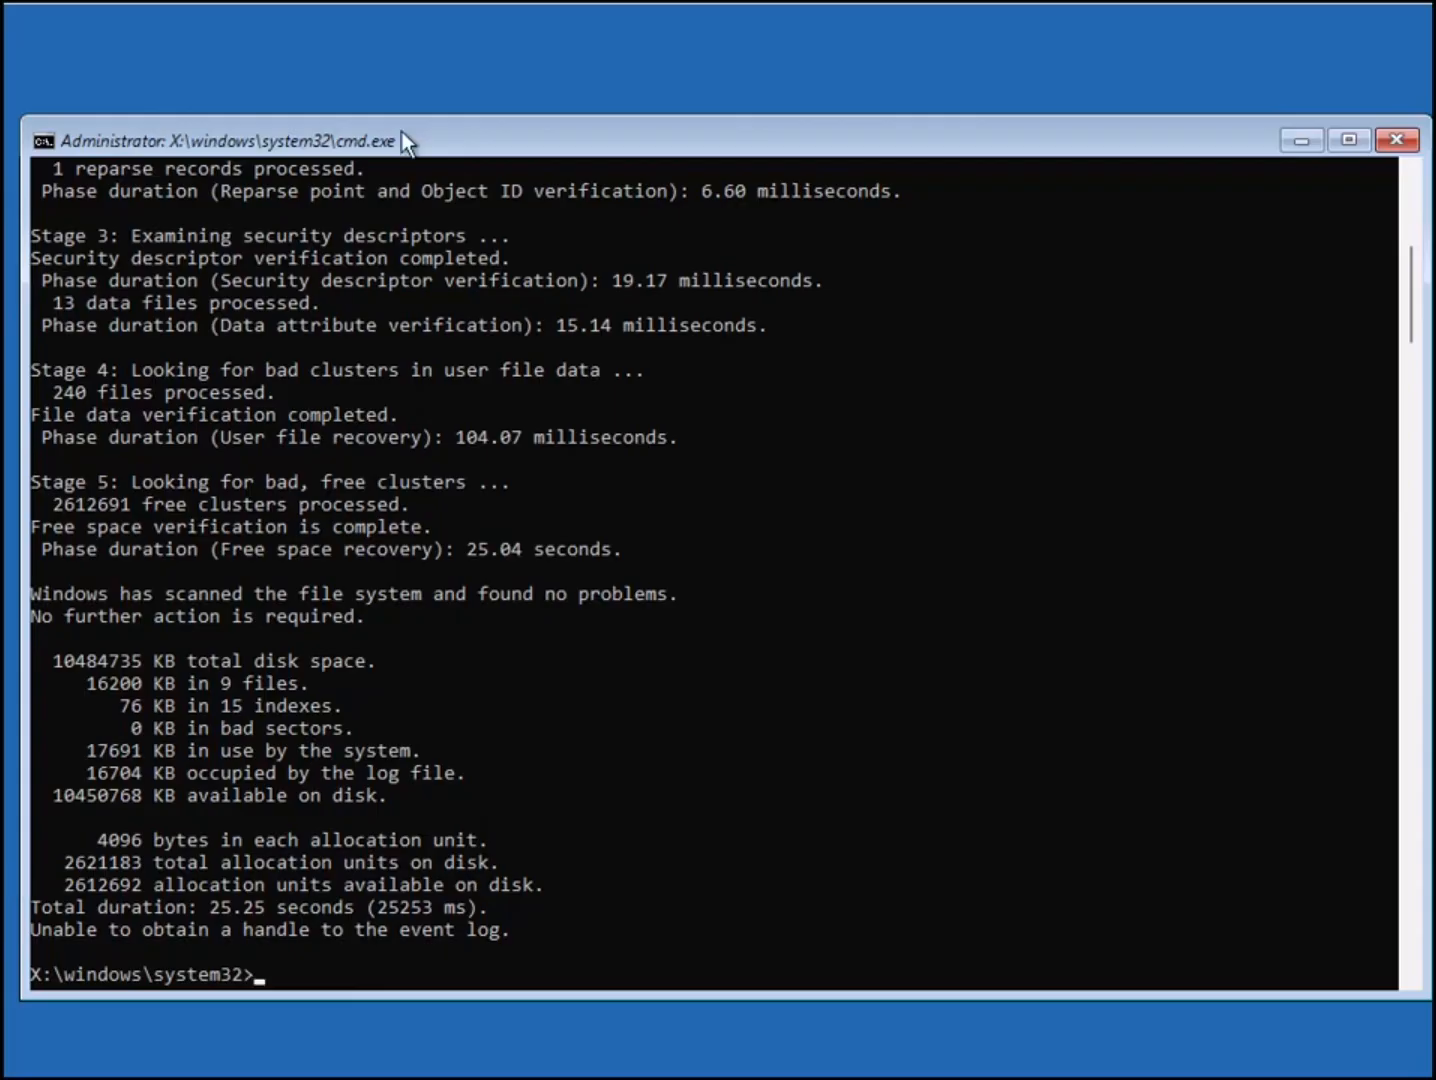
{"action": "mouse_move", "coordinate": [202, 714]}
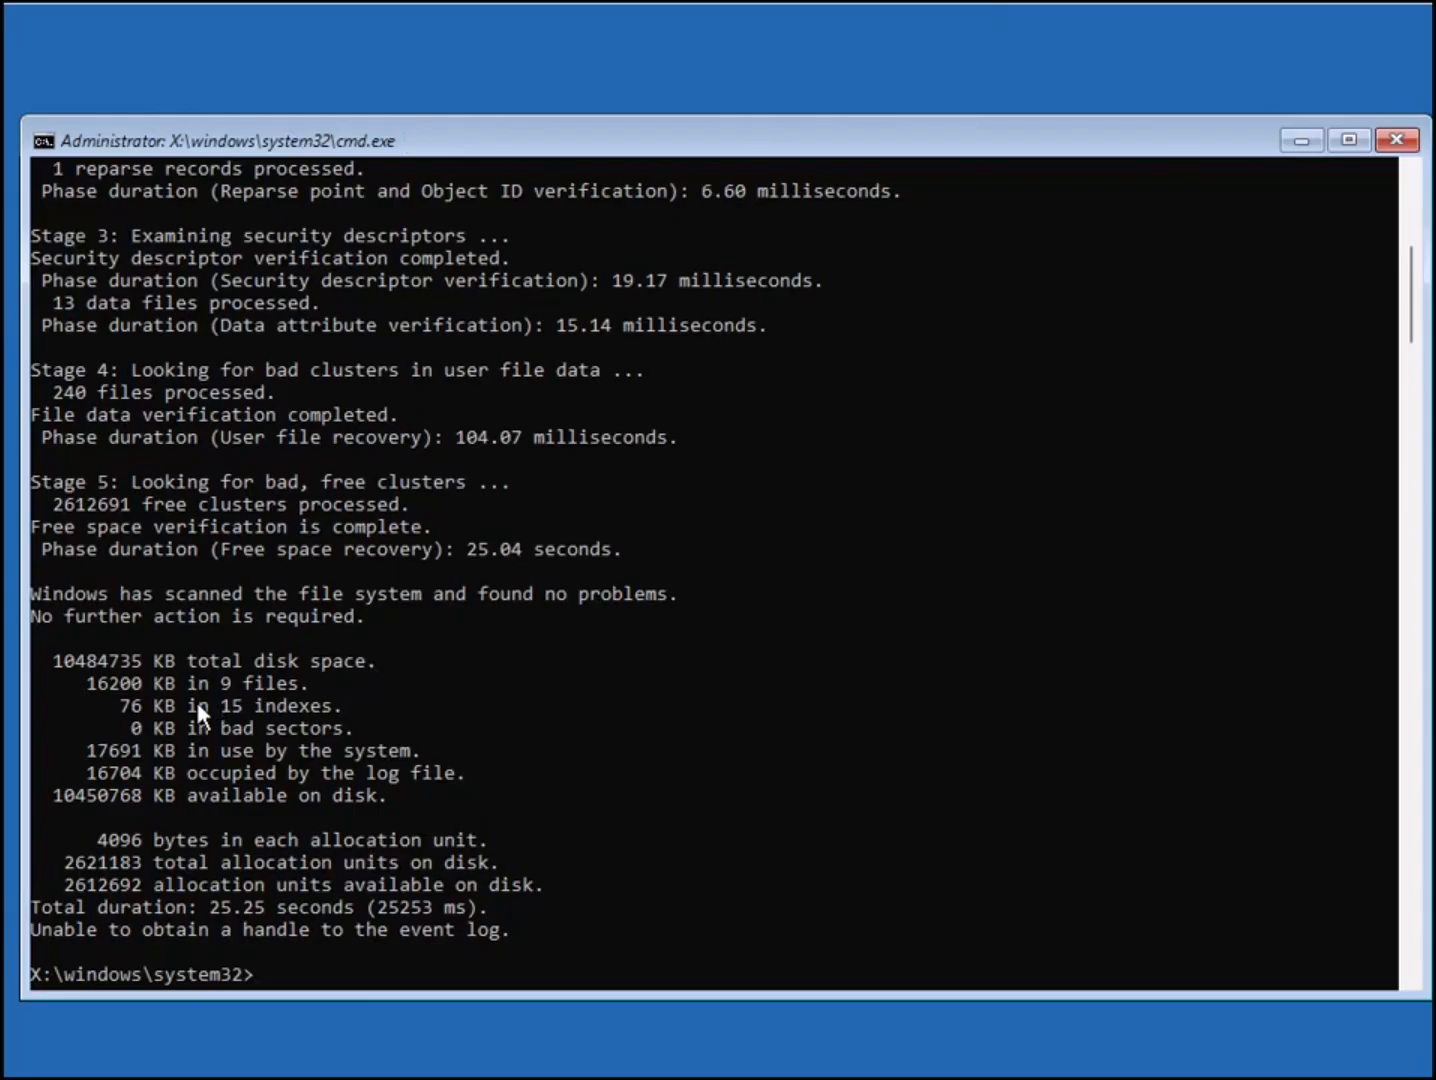
Step: Select the disk space summary lines in the completed chkdsk report
{"action": "left_click_drag", "start_coordinate": [60, 660], "coordinate": [110, 756]}
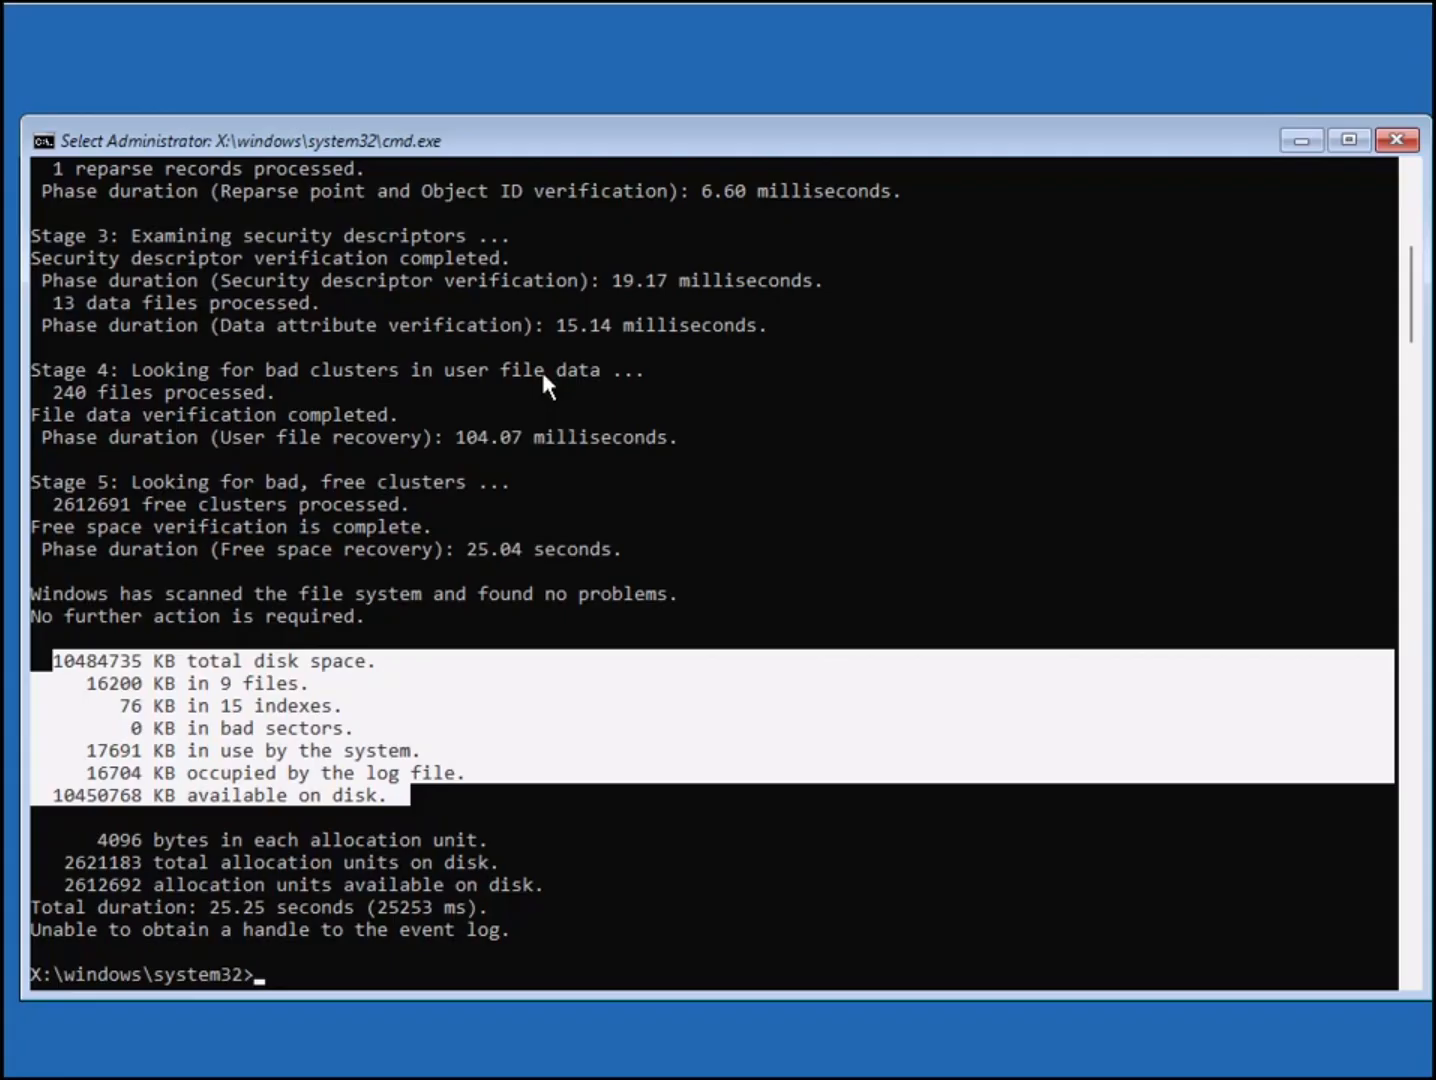
{"action": "mouse_move", "coordinate": [1400, 140]}
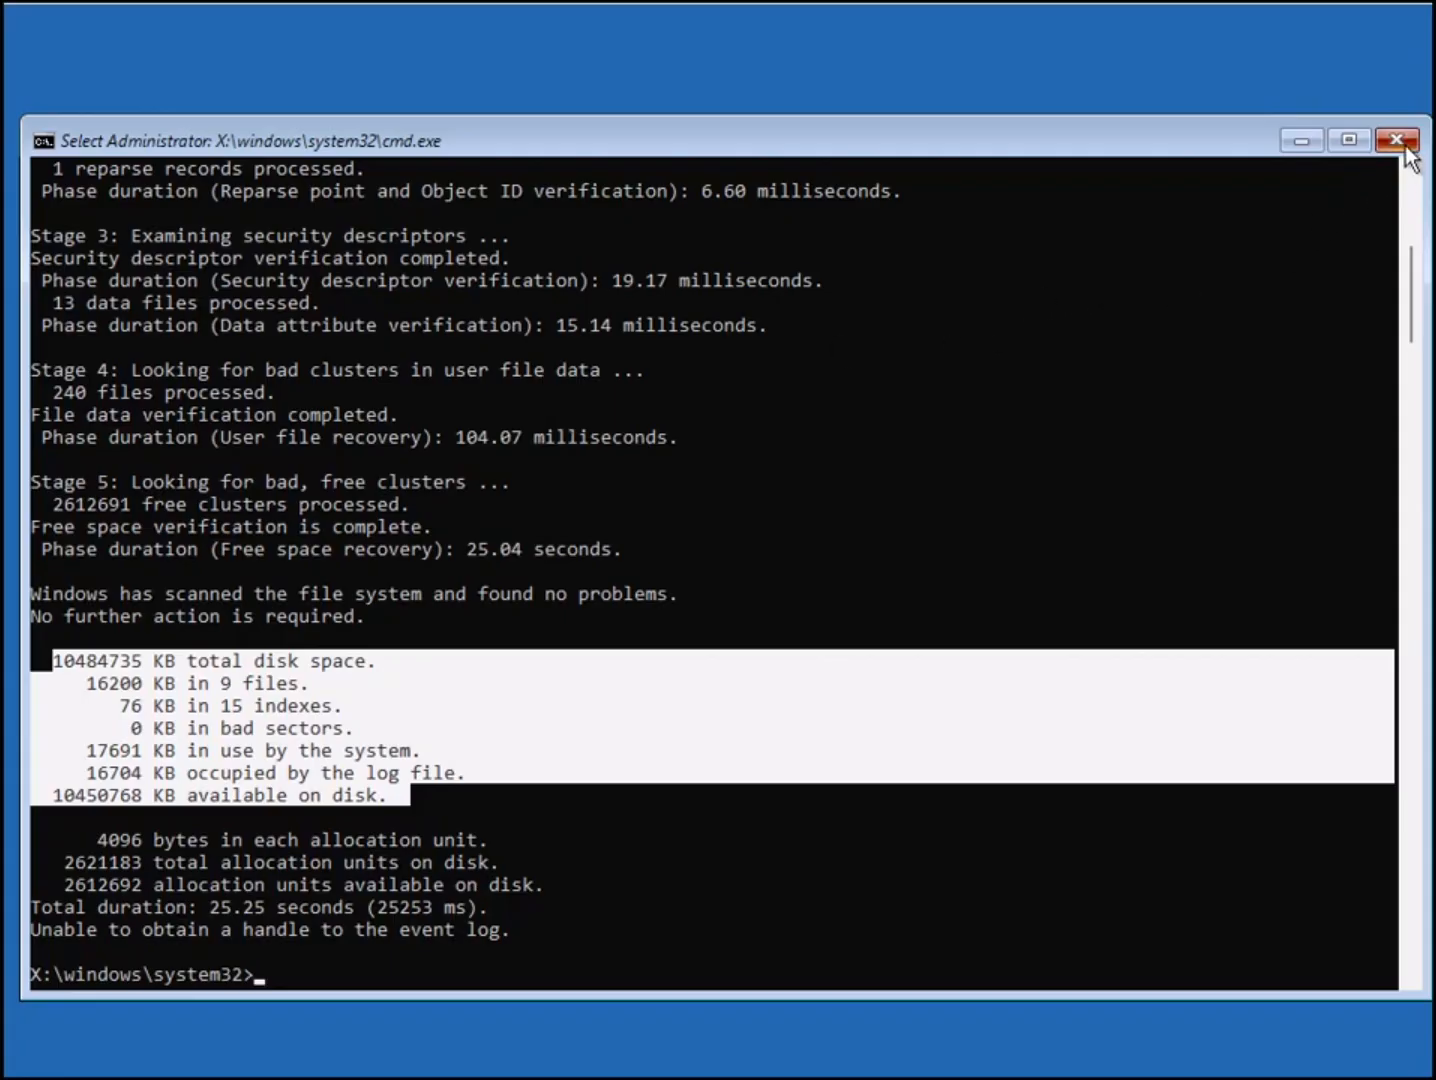
Step: Close Command Prompt and choose Continue to leave recovery and boot Windows
{"action": "left_click", "coordinate": [1400, 140]}
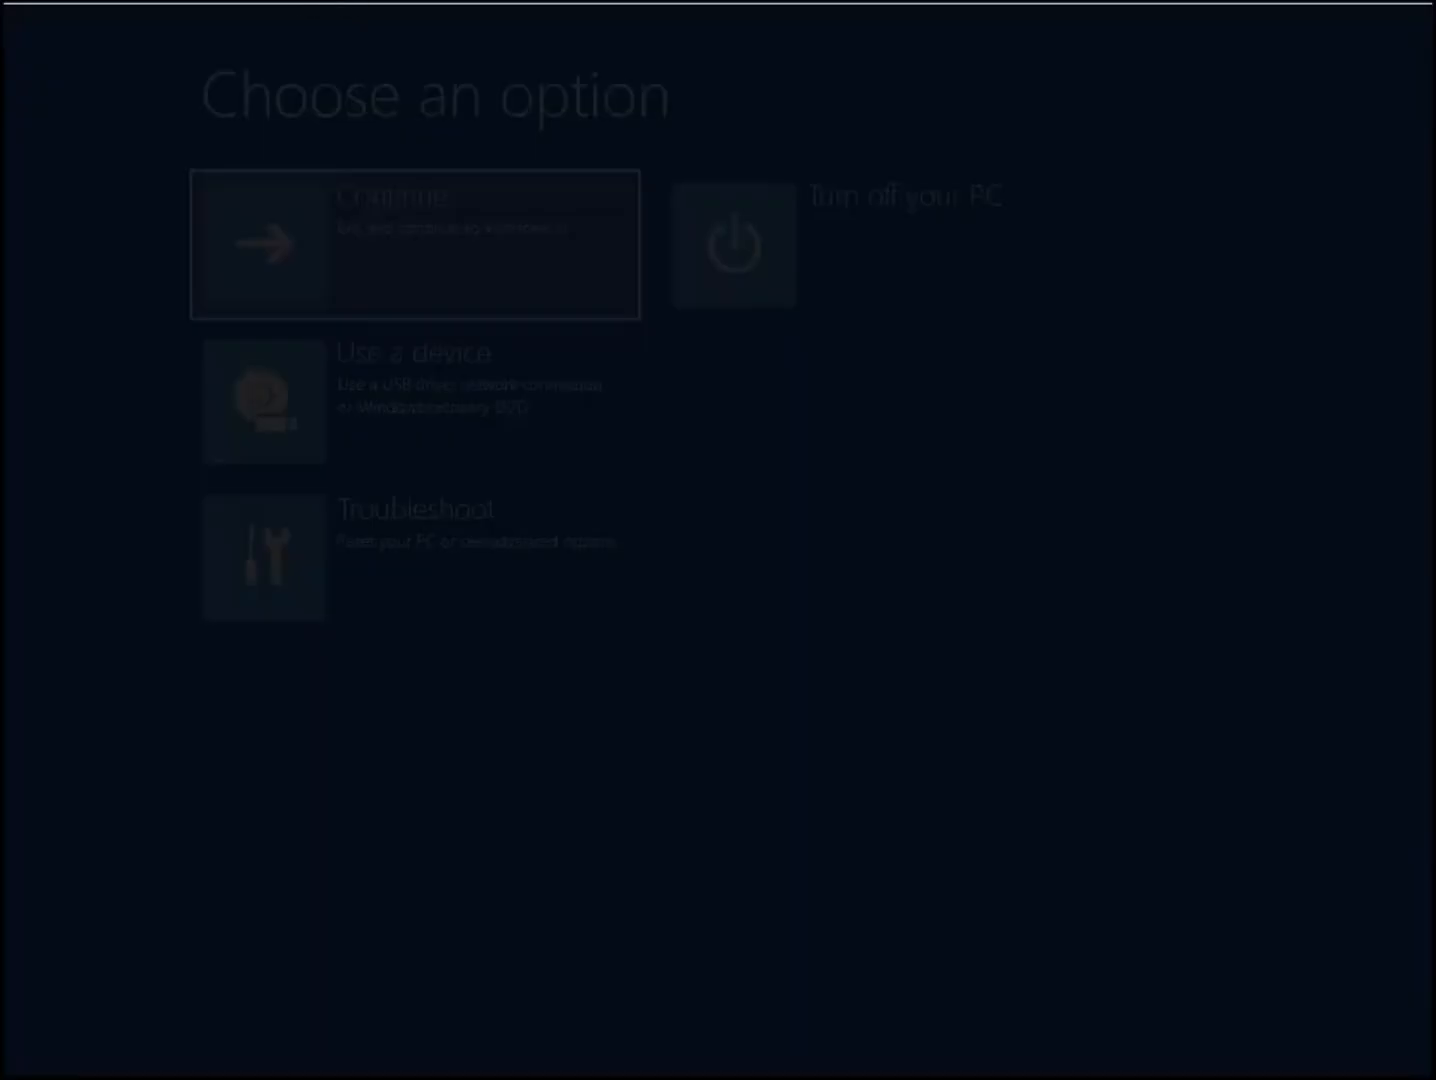
{"action": "left_click", "coordinate": [414, 244]}
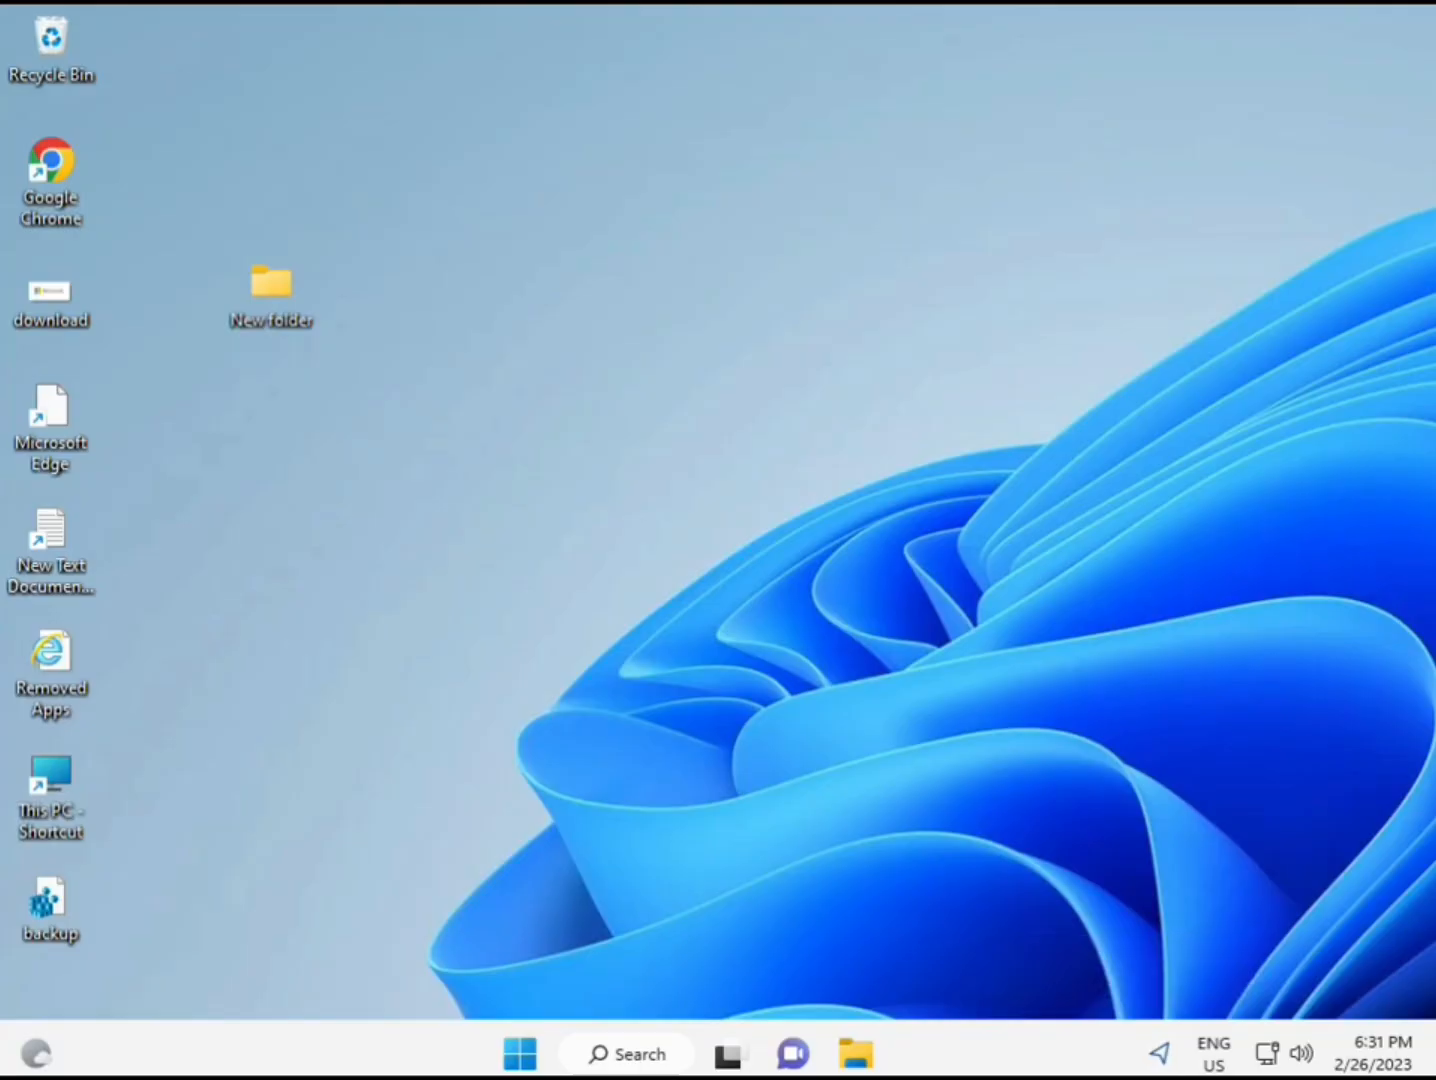
Step: Search the taskbar for 'cmd' so Command Prompt appears as best match
{"action": "left_click", "coordinate": [520, 1052]}
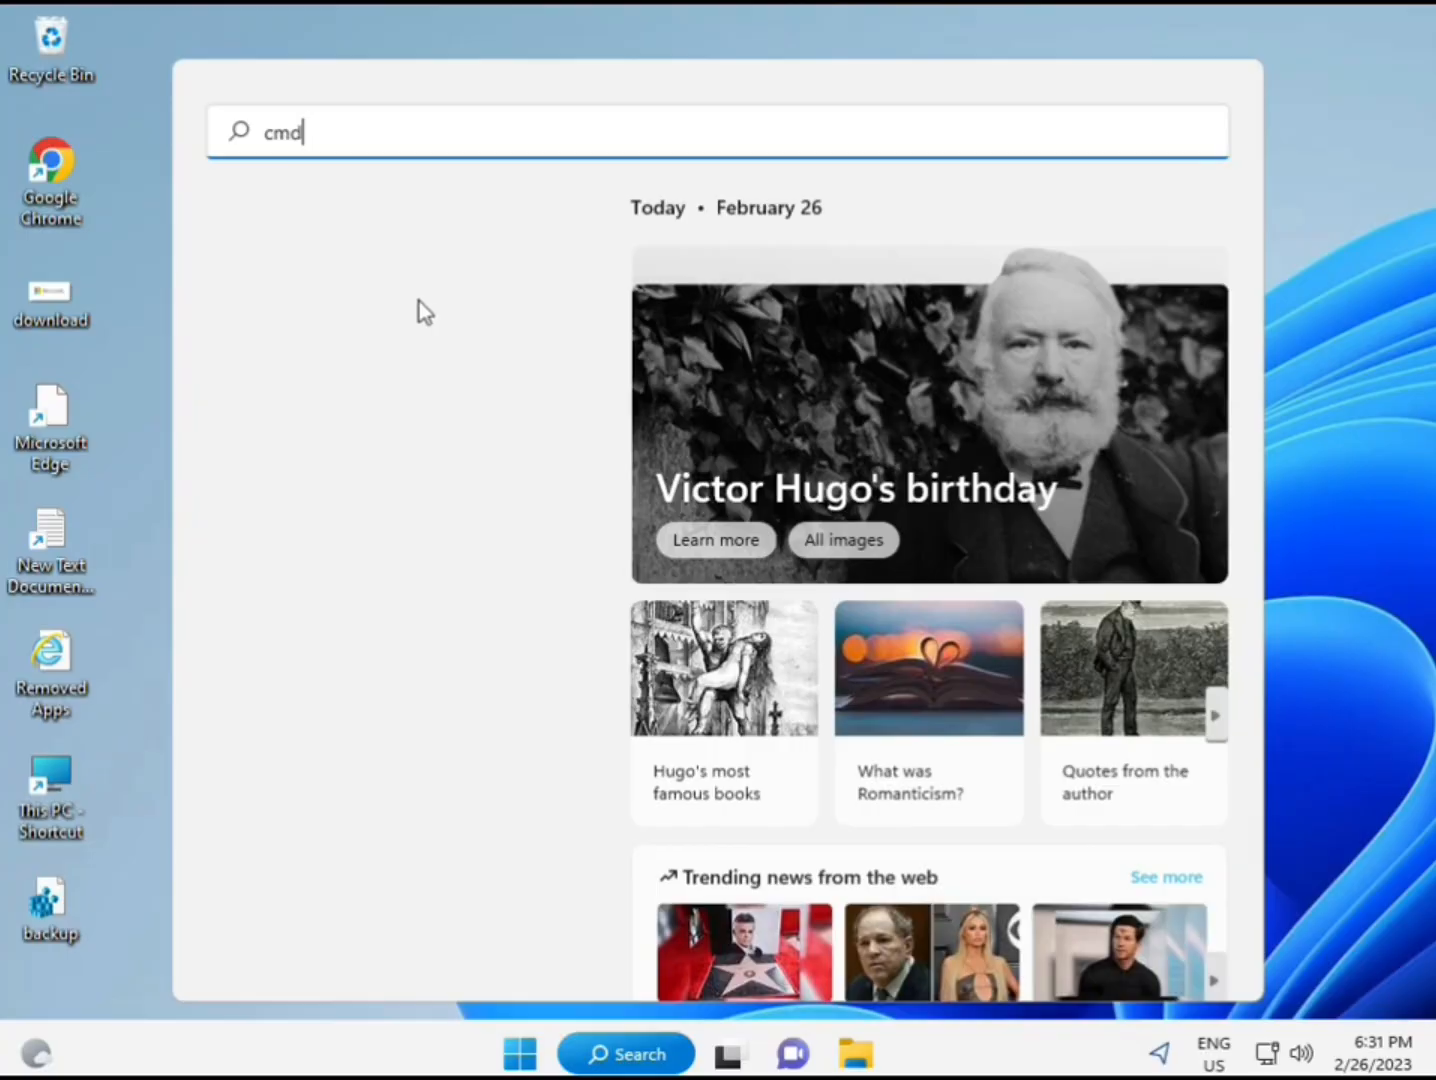
{"action": "type", "text": "cmd"}
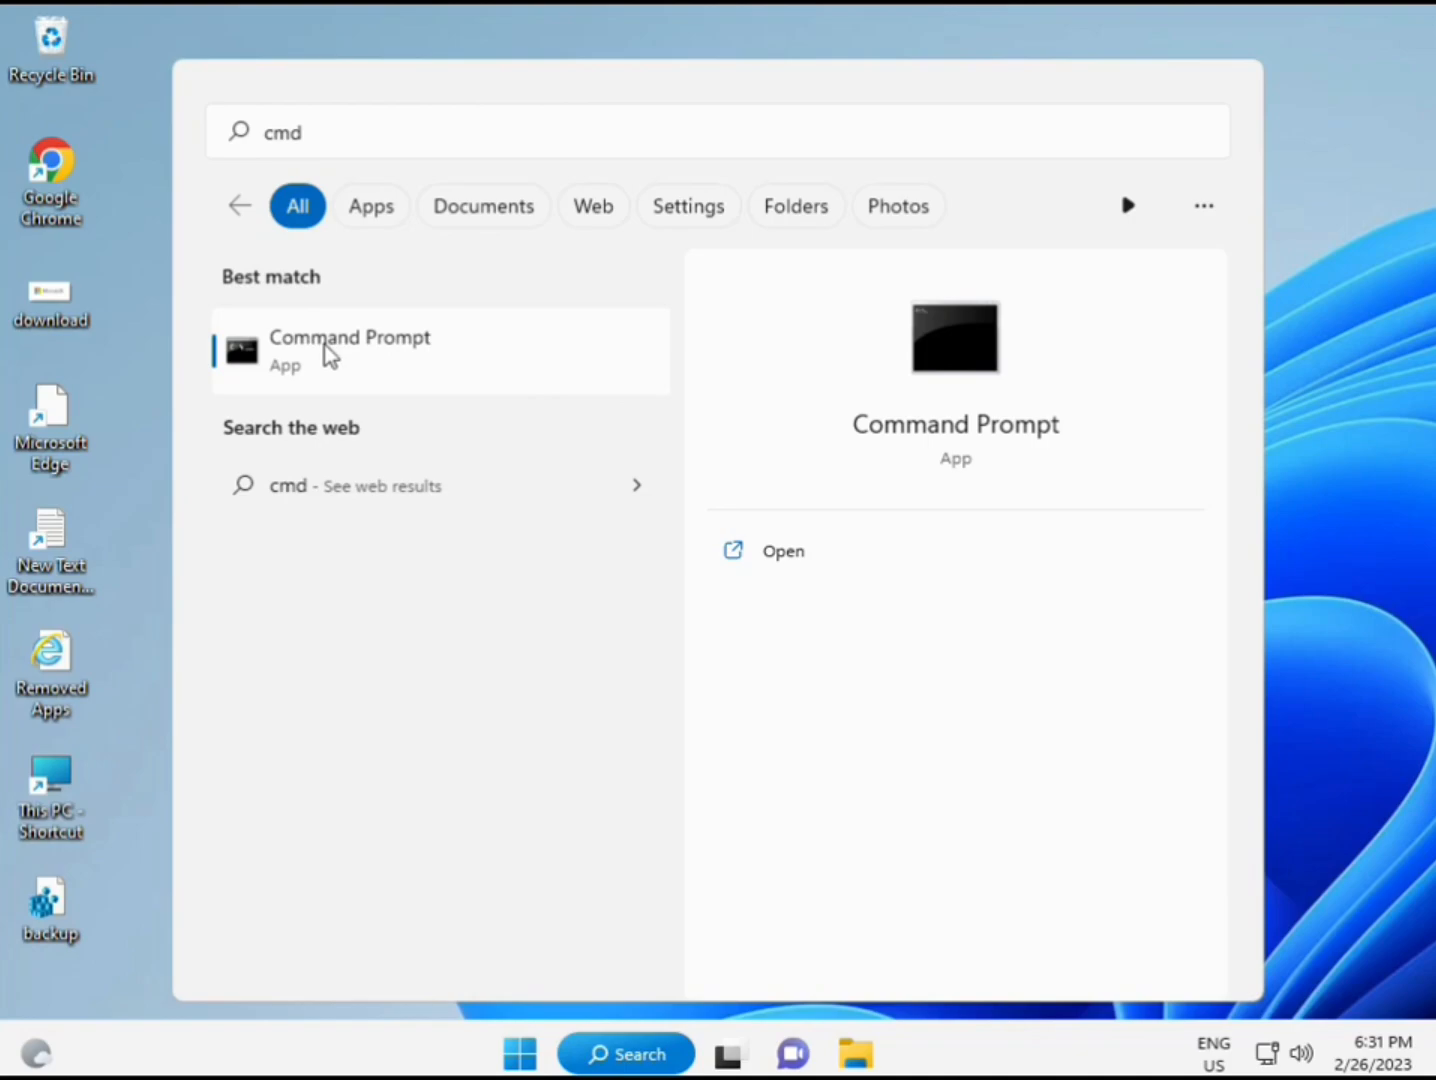
{"action": "mouse_move", "coordinate": [368, 364]}
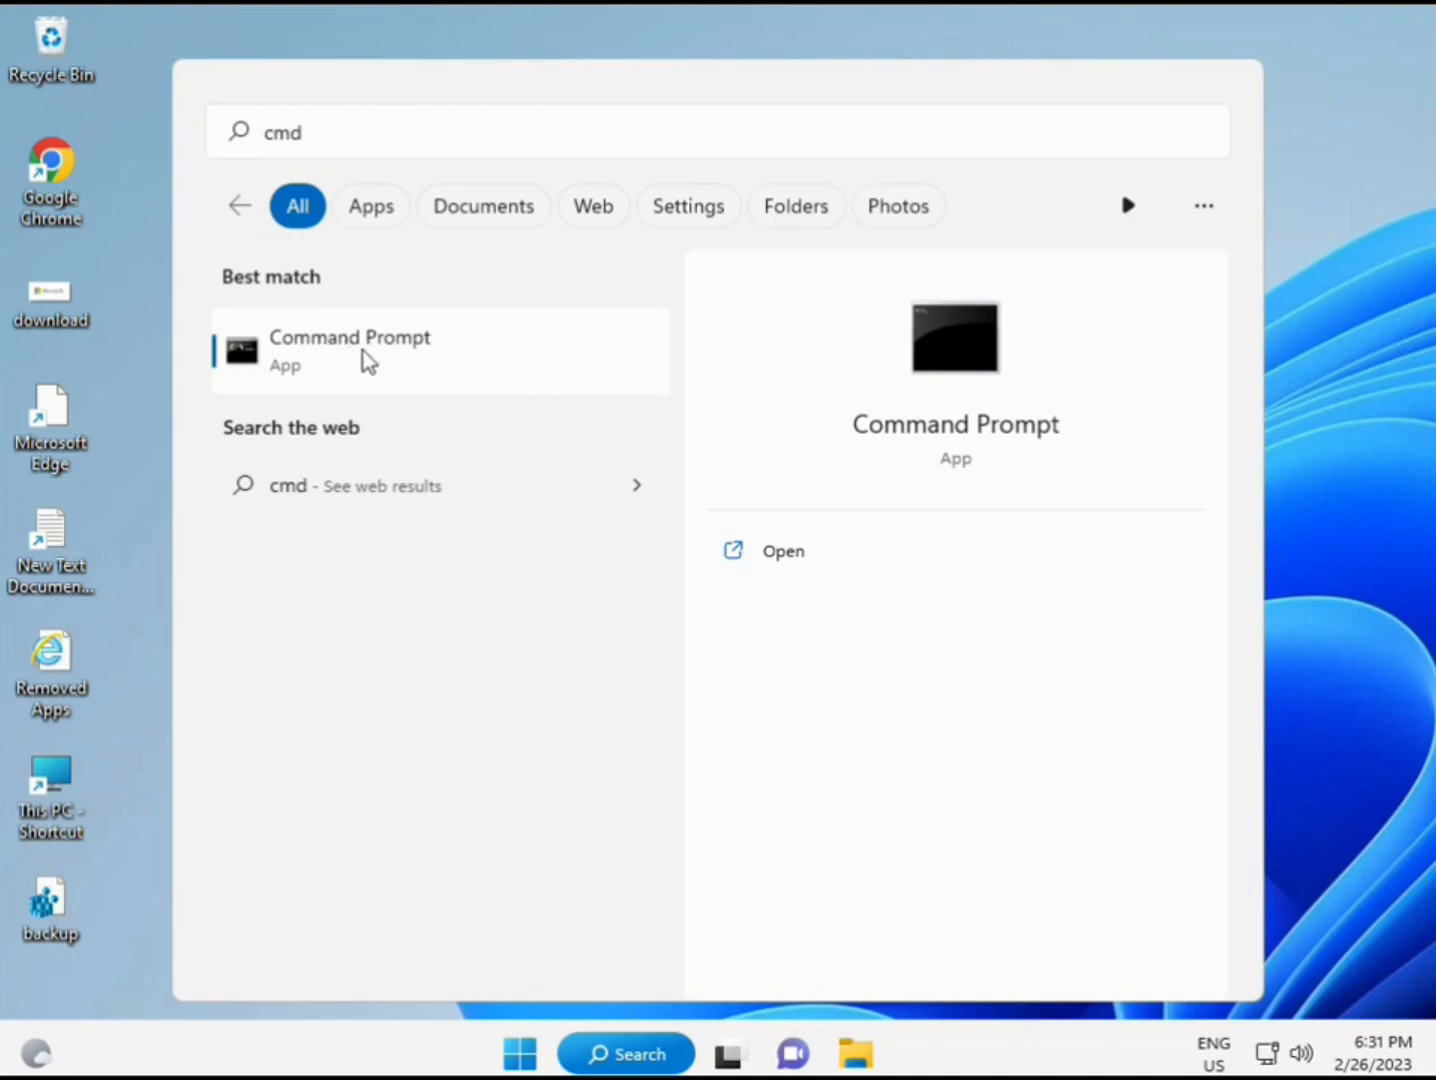
Step: Run Command Prompt as administrator from the cmd search result
{"action": "right_click", "coordinate": [348, 350]}
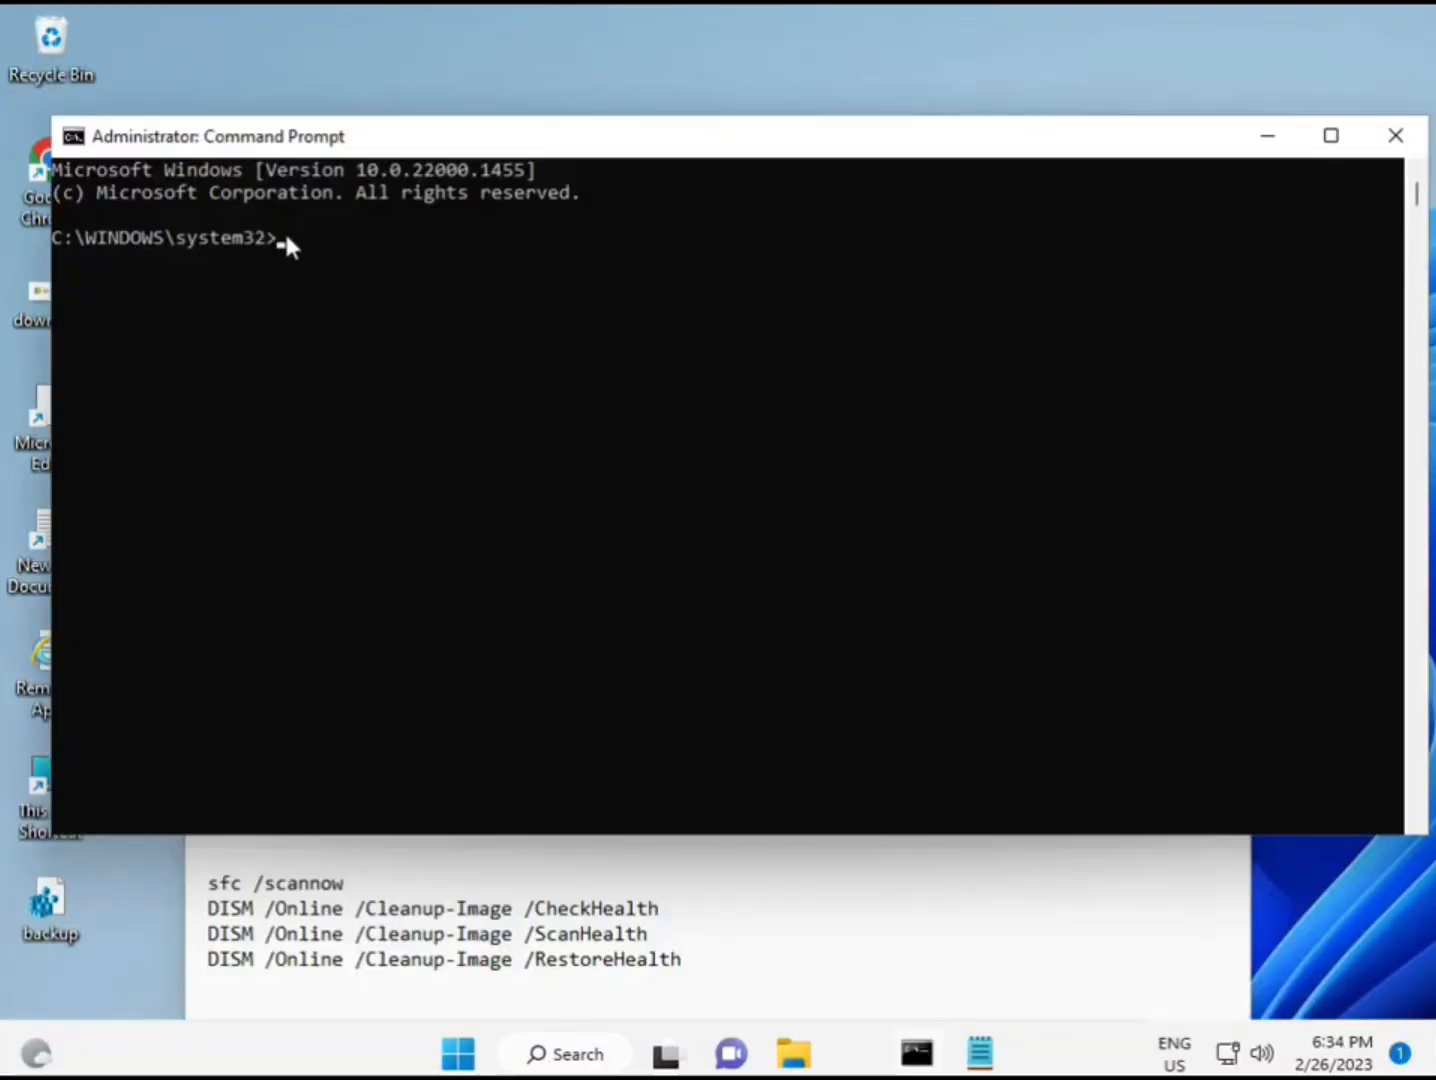
Step: Run sfc /scannow, correcting a mistyped start, and let verification finish
{"action": "type", "text": "sca"}
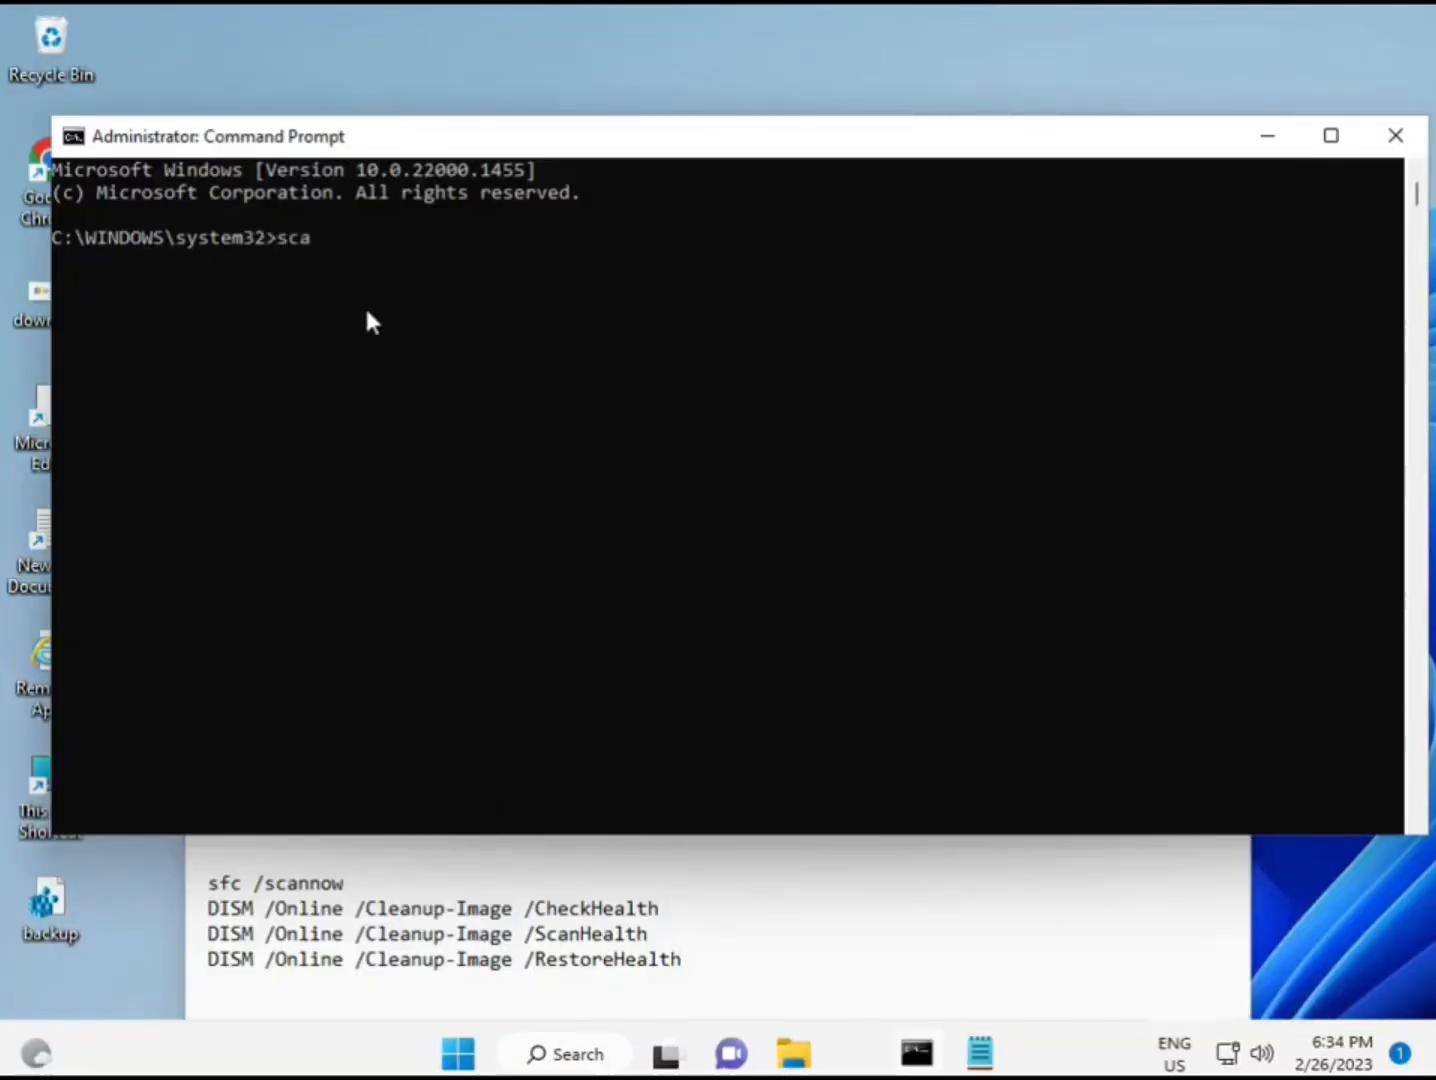
{"action": "key", "text": "Backspace"}
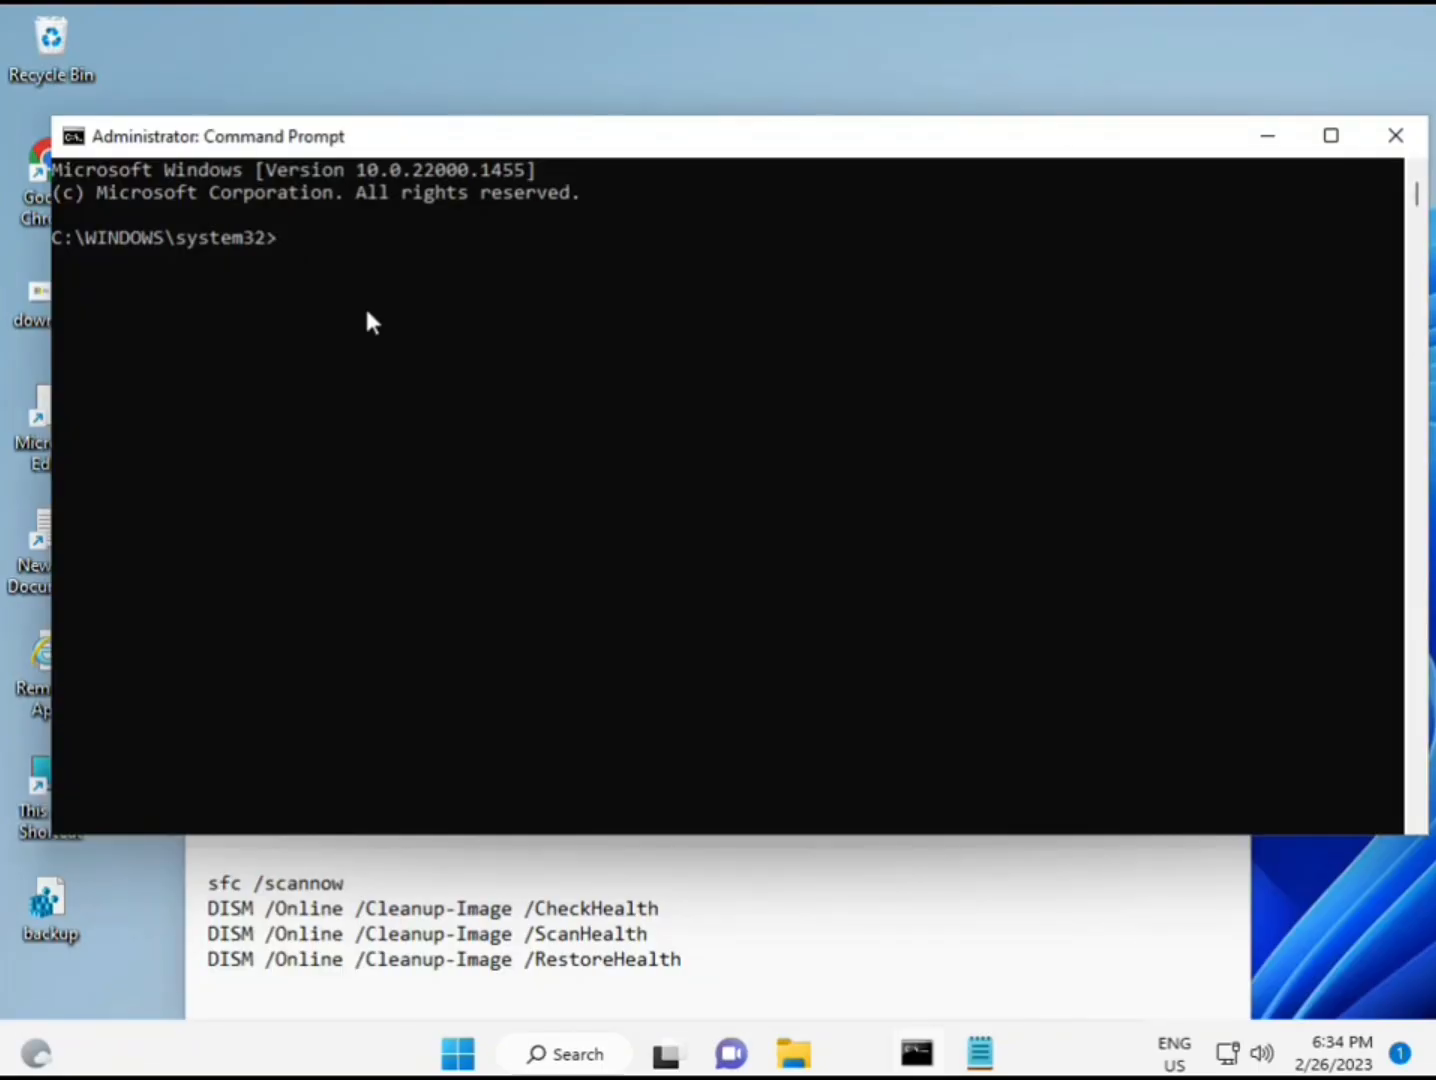
{"action": "type", "text": "sfc /"}
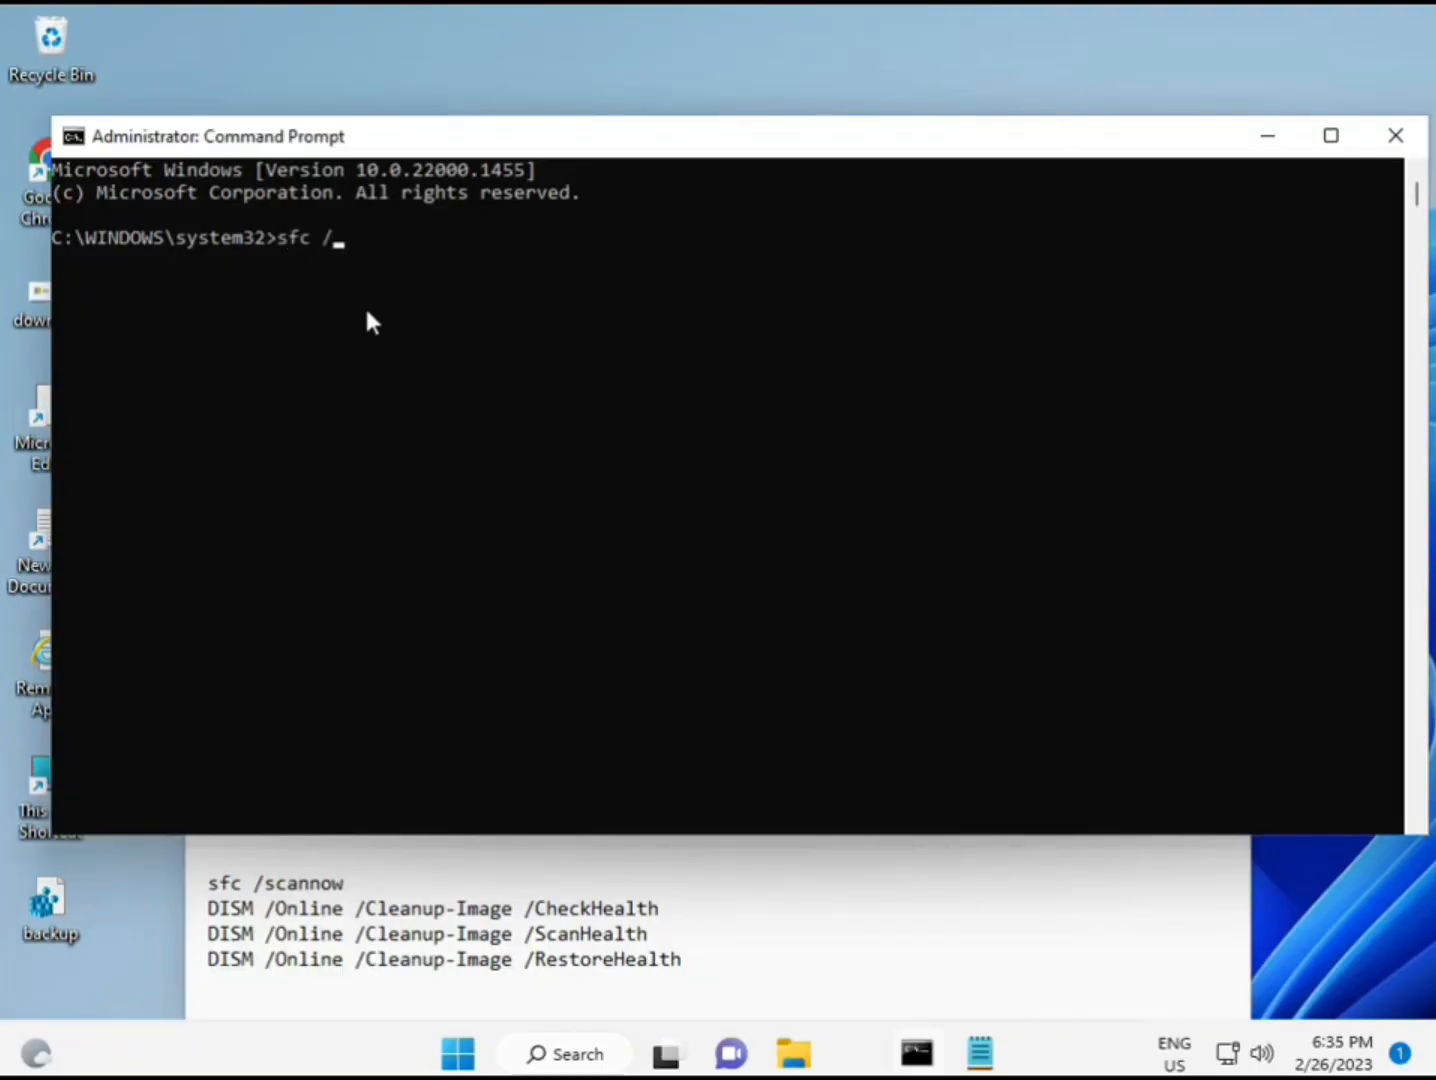
{"action": "type", "text": "scannow"}
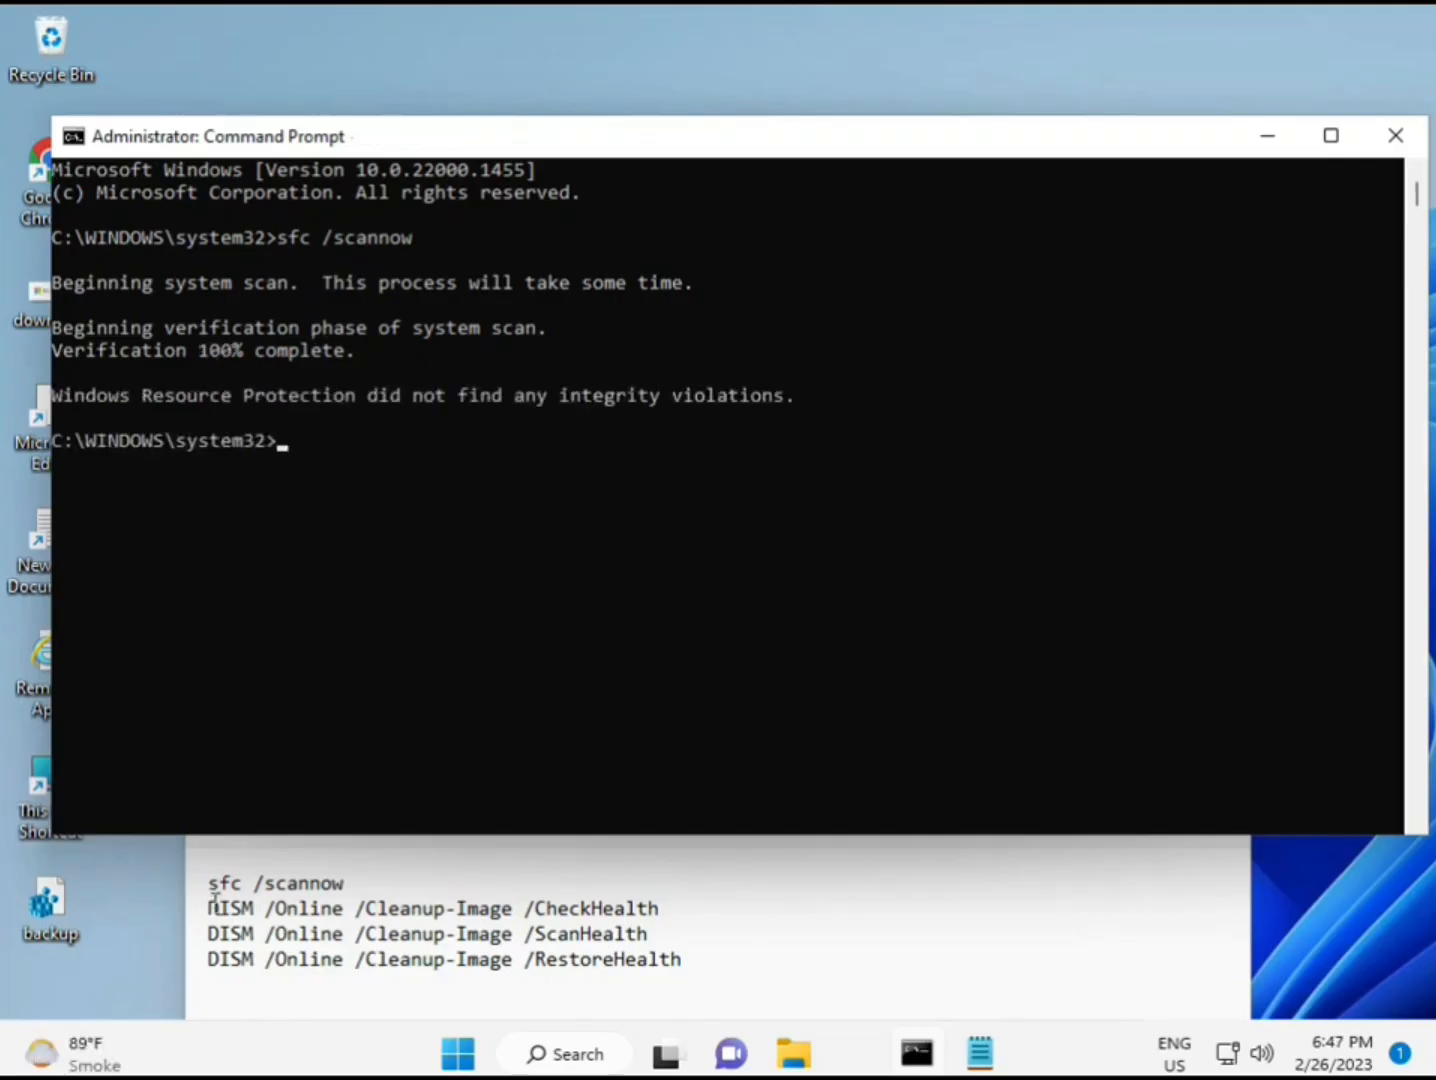
Step: Copy DISM /Online /Cleanup-Image /CheckHealth from Notepad and paste it into the console
{"action": "triple_click", "coordinate": [430, 908]}
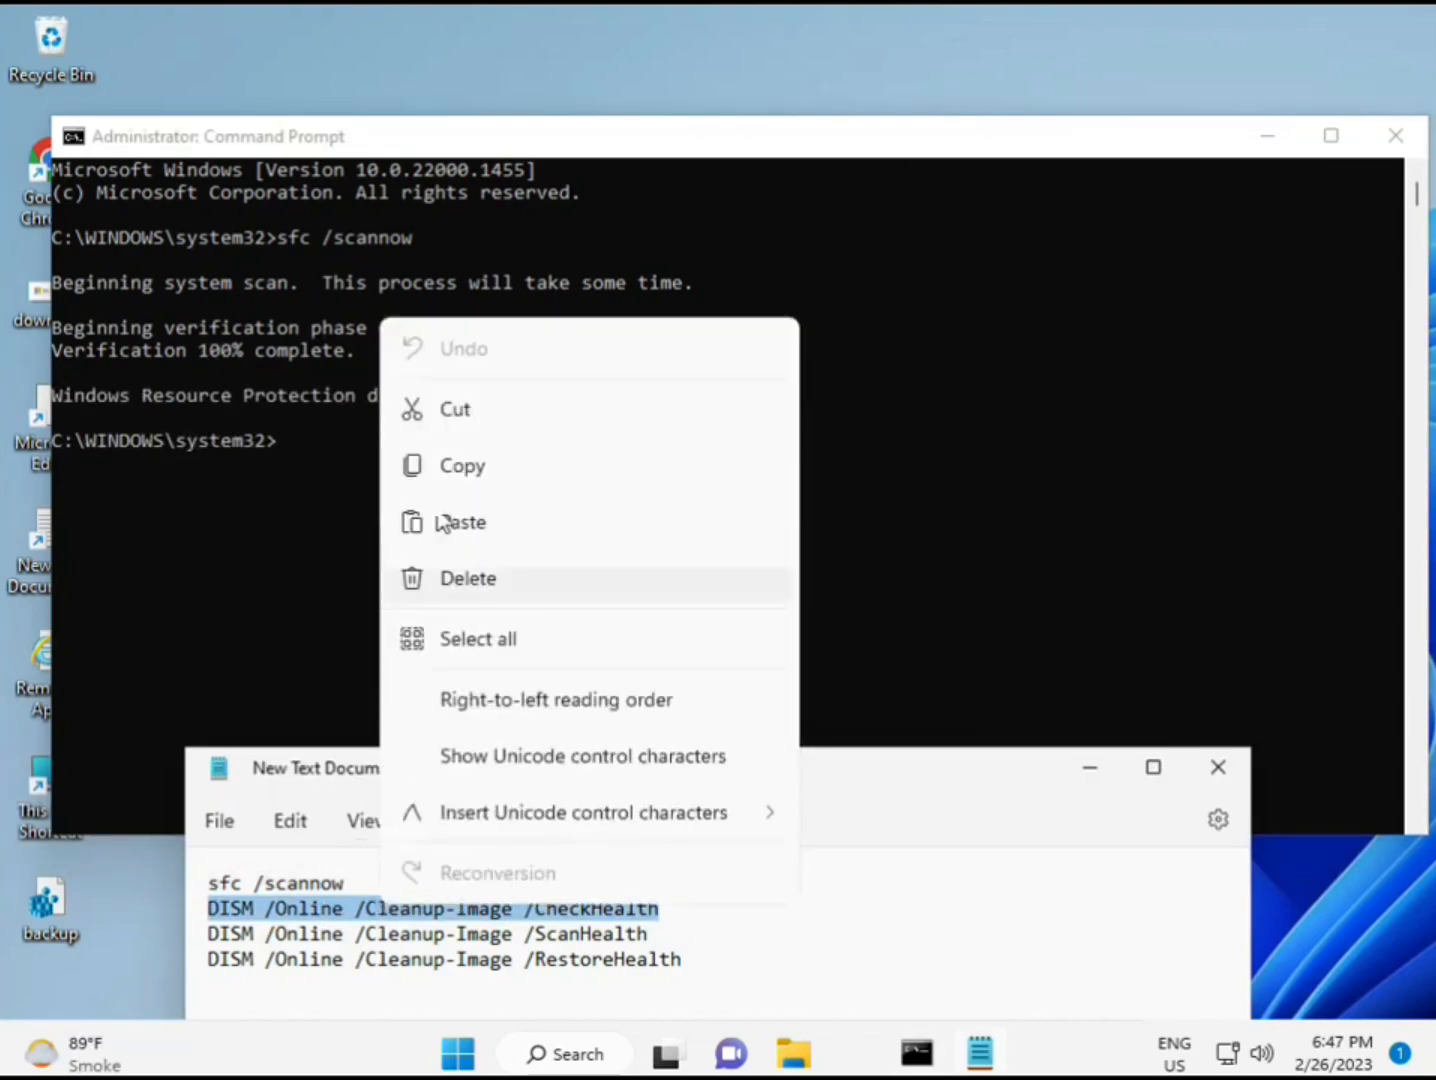
{"action": "left_click", "coordinate": [284, 450]}
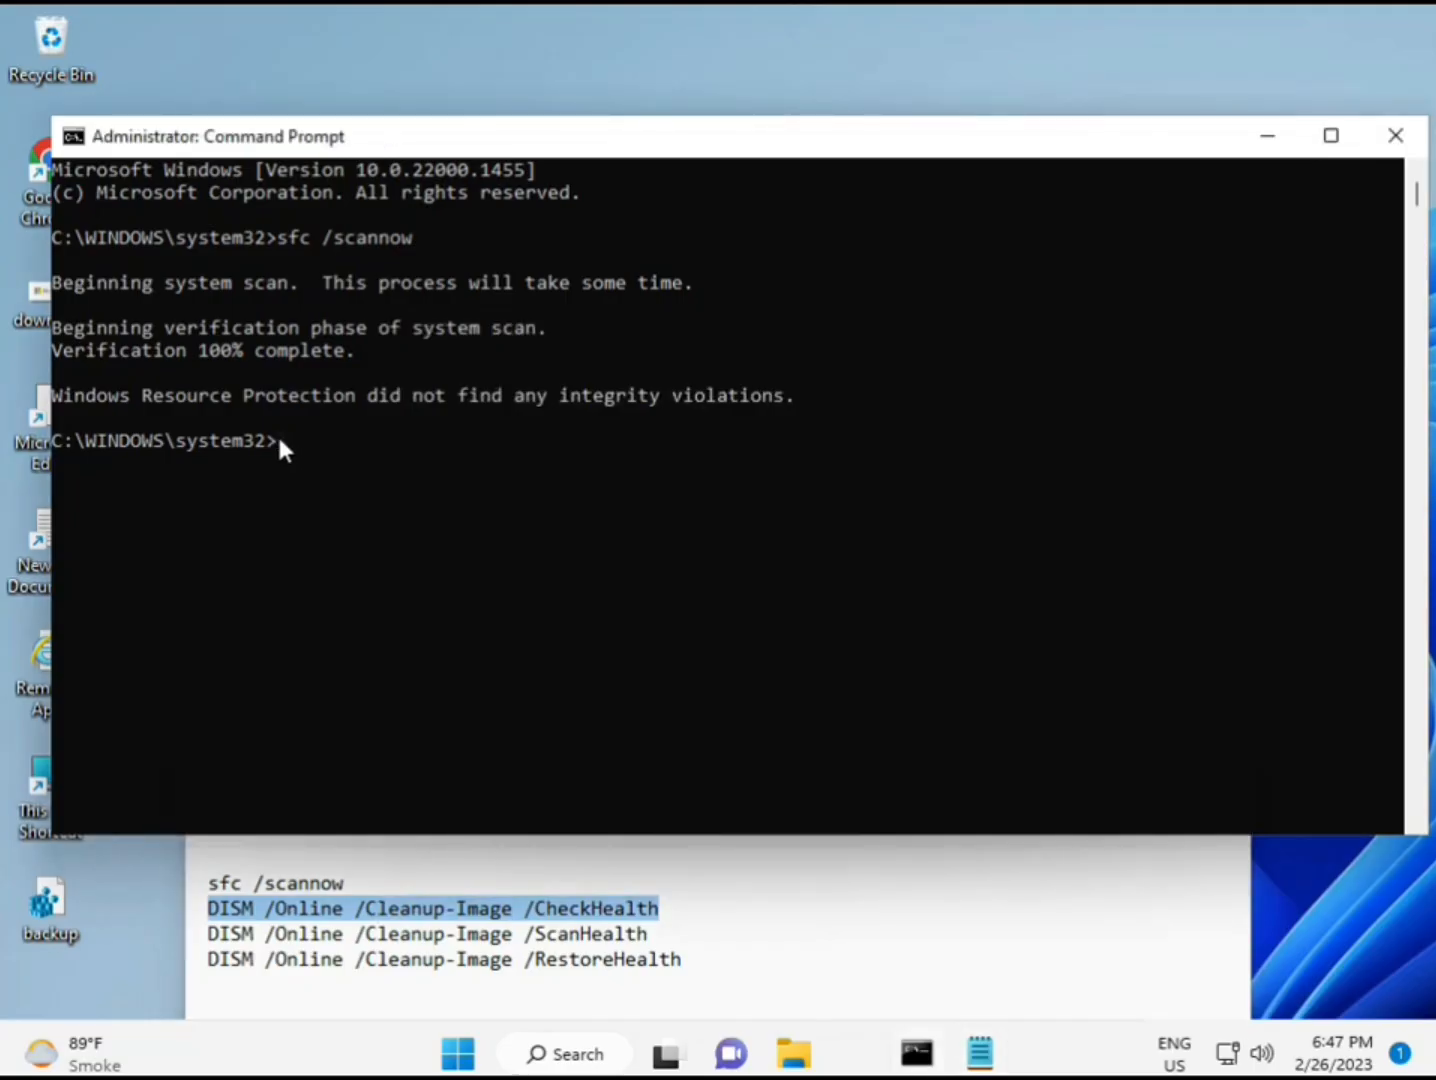
{"action": "left_click", "coordinate": [72, 136]}
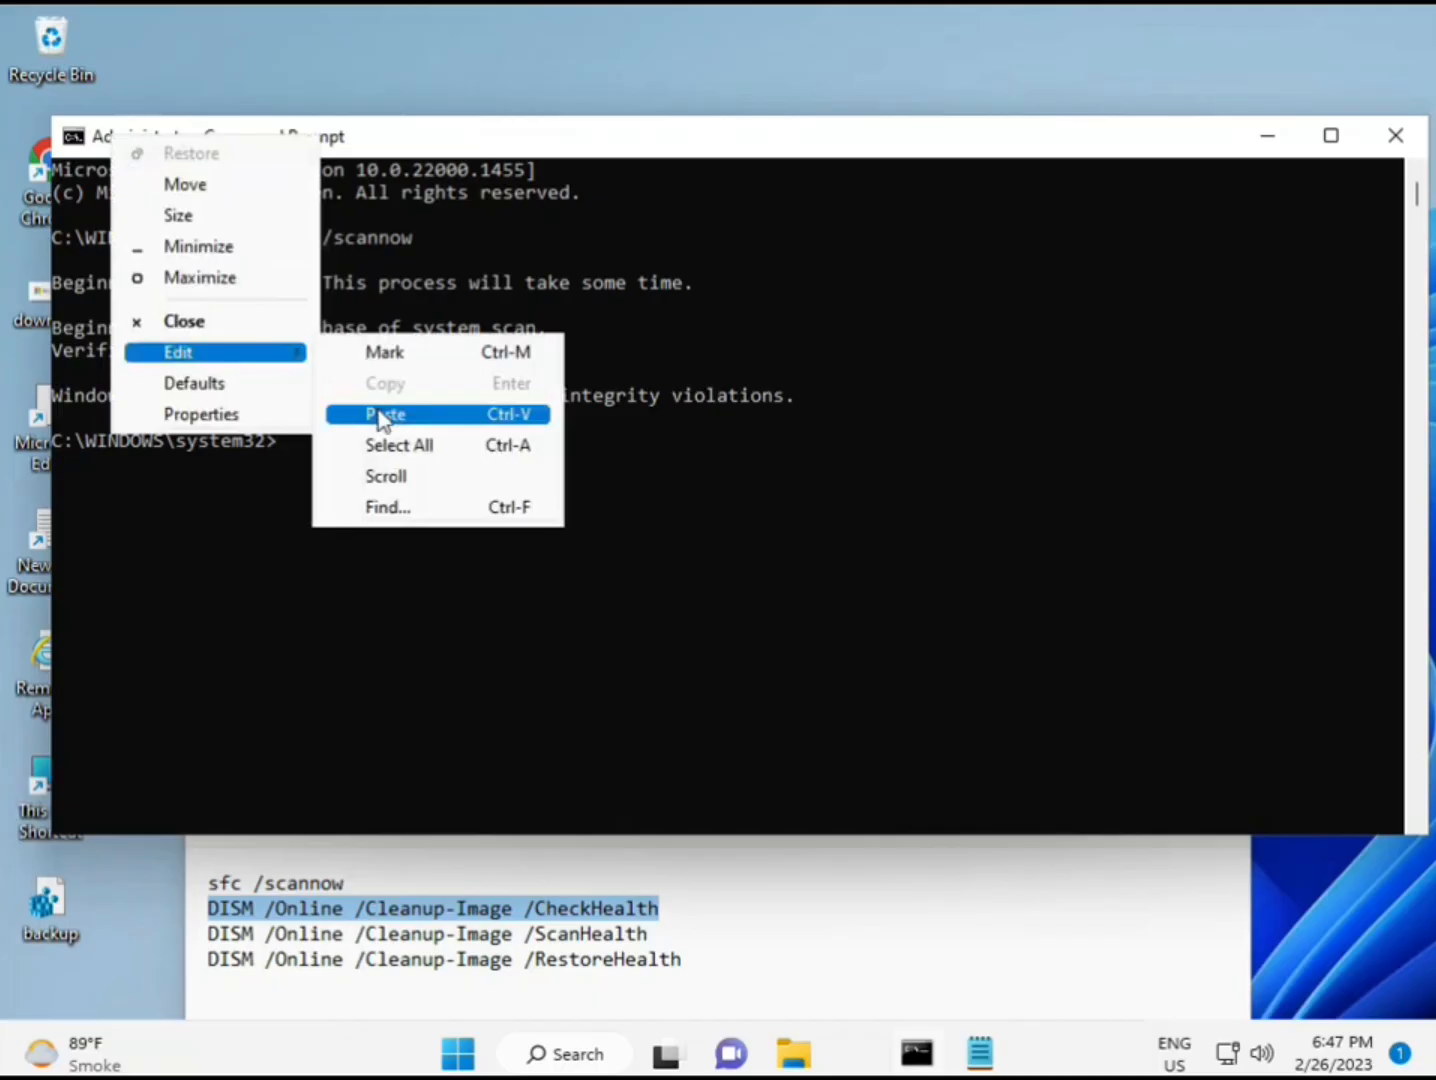
{"action": "left_click", "coordinate": [384, 414]}
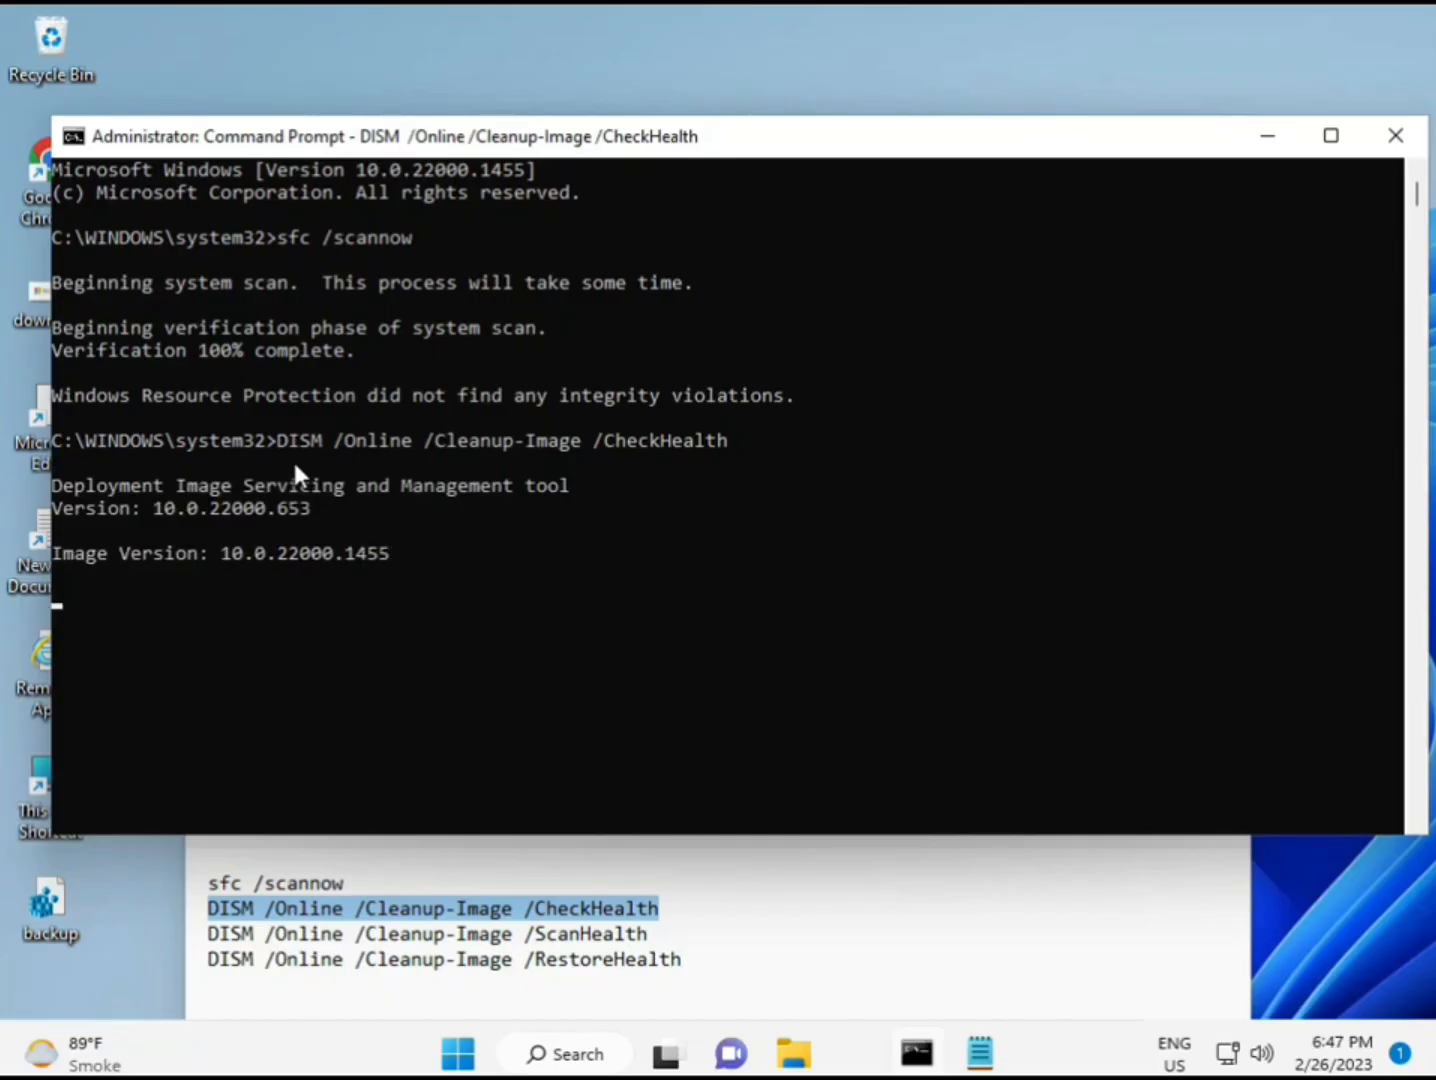
{"action": "mouse_move", "coordinate": [78, 618]}
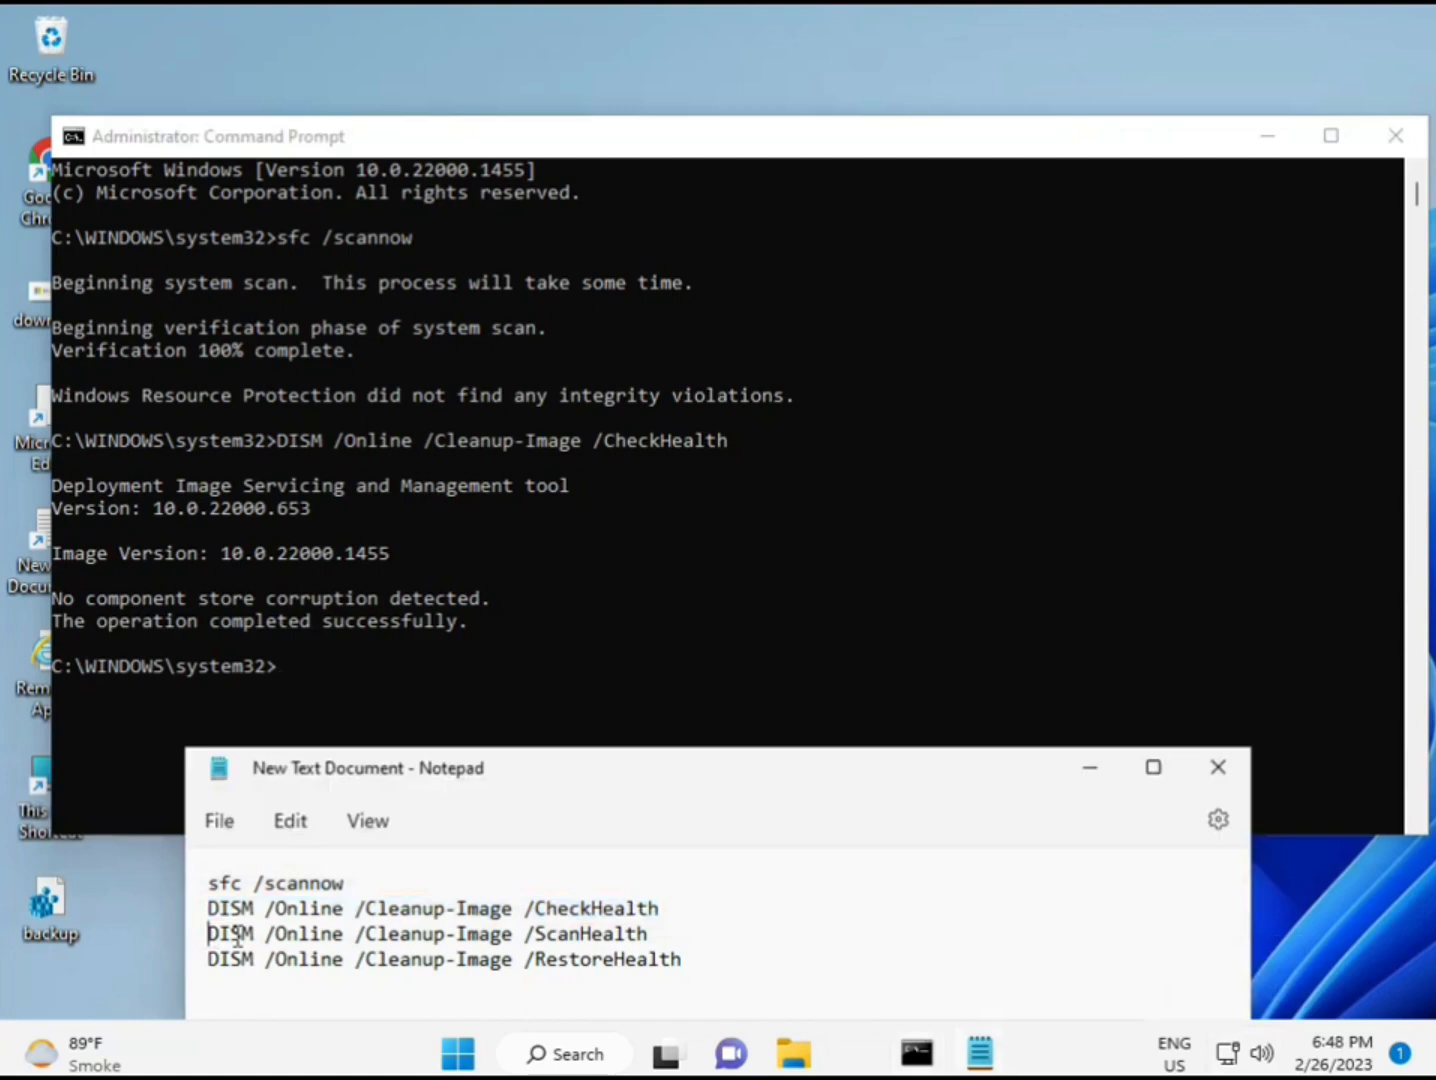
Step: Run DISM /Online /Cleanup-Image /ScanHealth copied from the notes
{"action": "left_click_drag", "start_coordinate": [206, 932], "coordinate": [648, 932]}
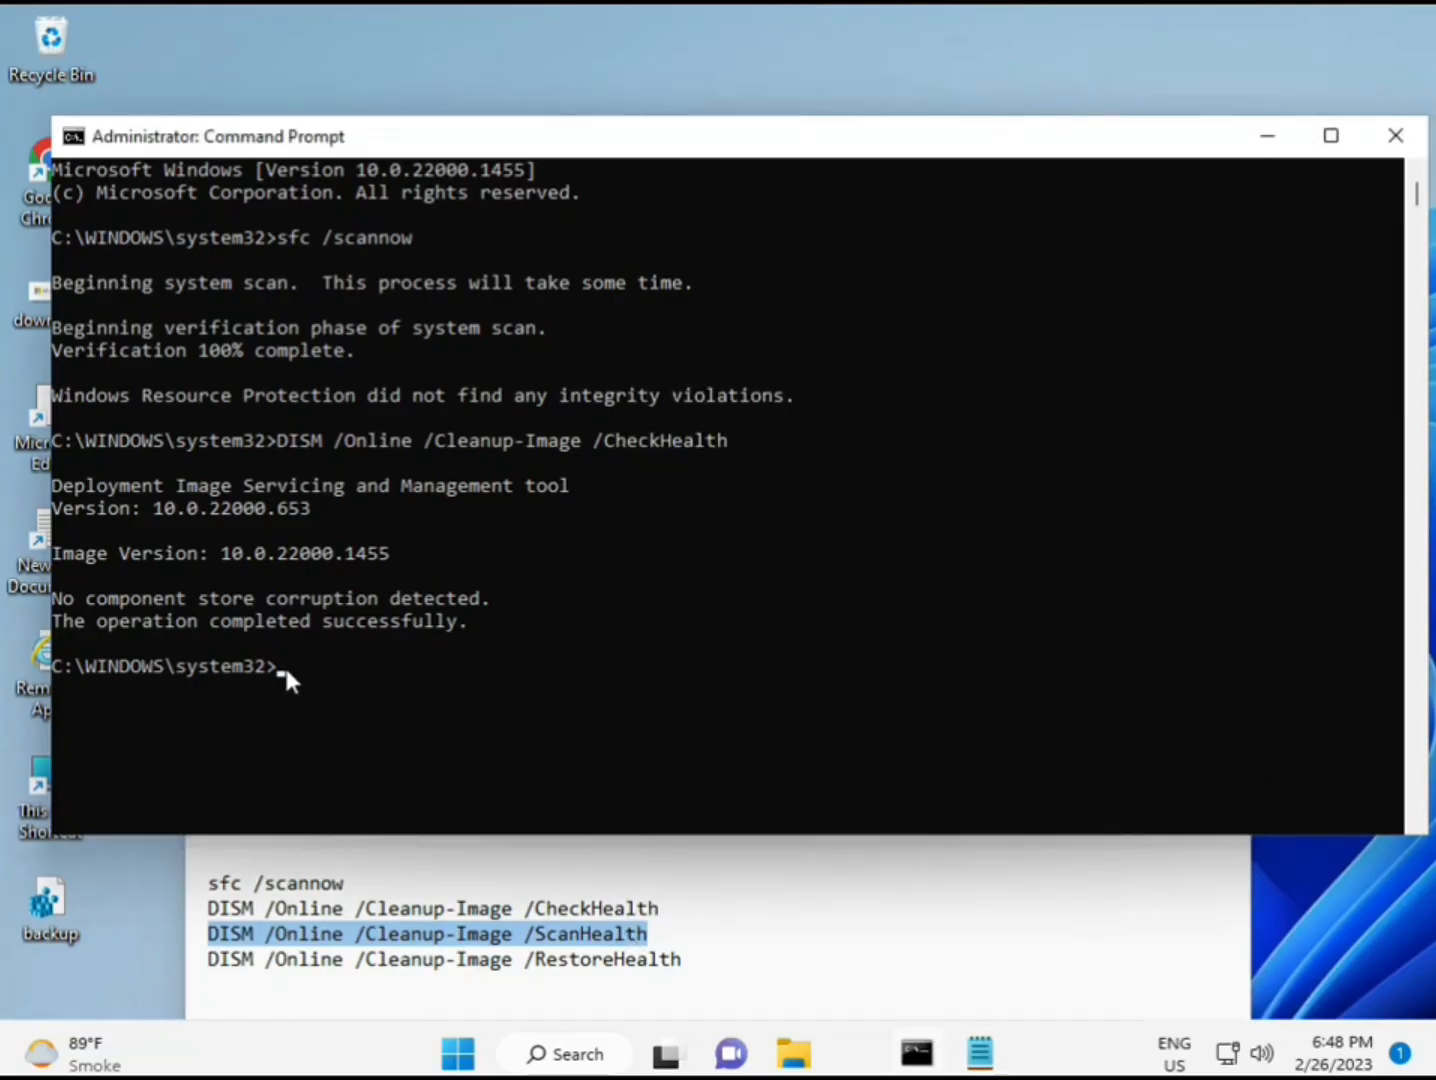
{"action": "type", "text": "DISM /Online /Cleanup-Image /ScanHealth"}
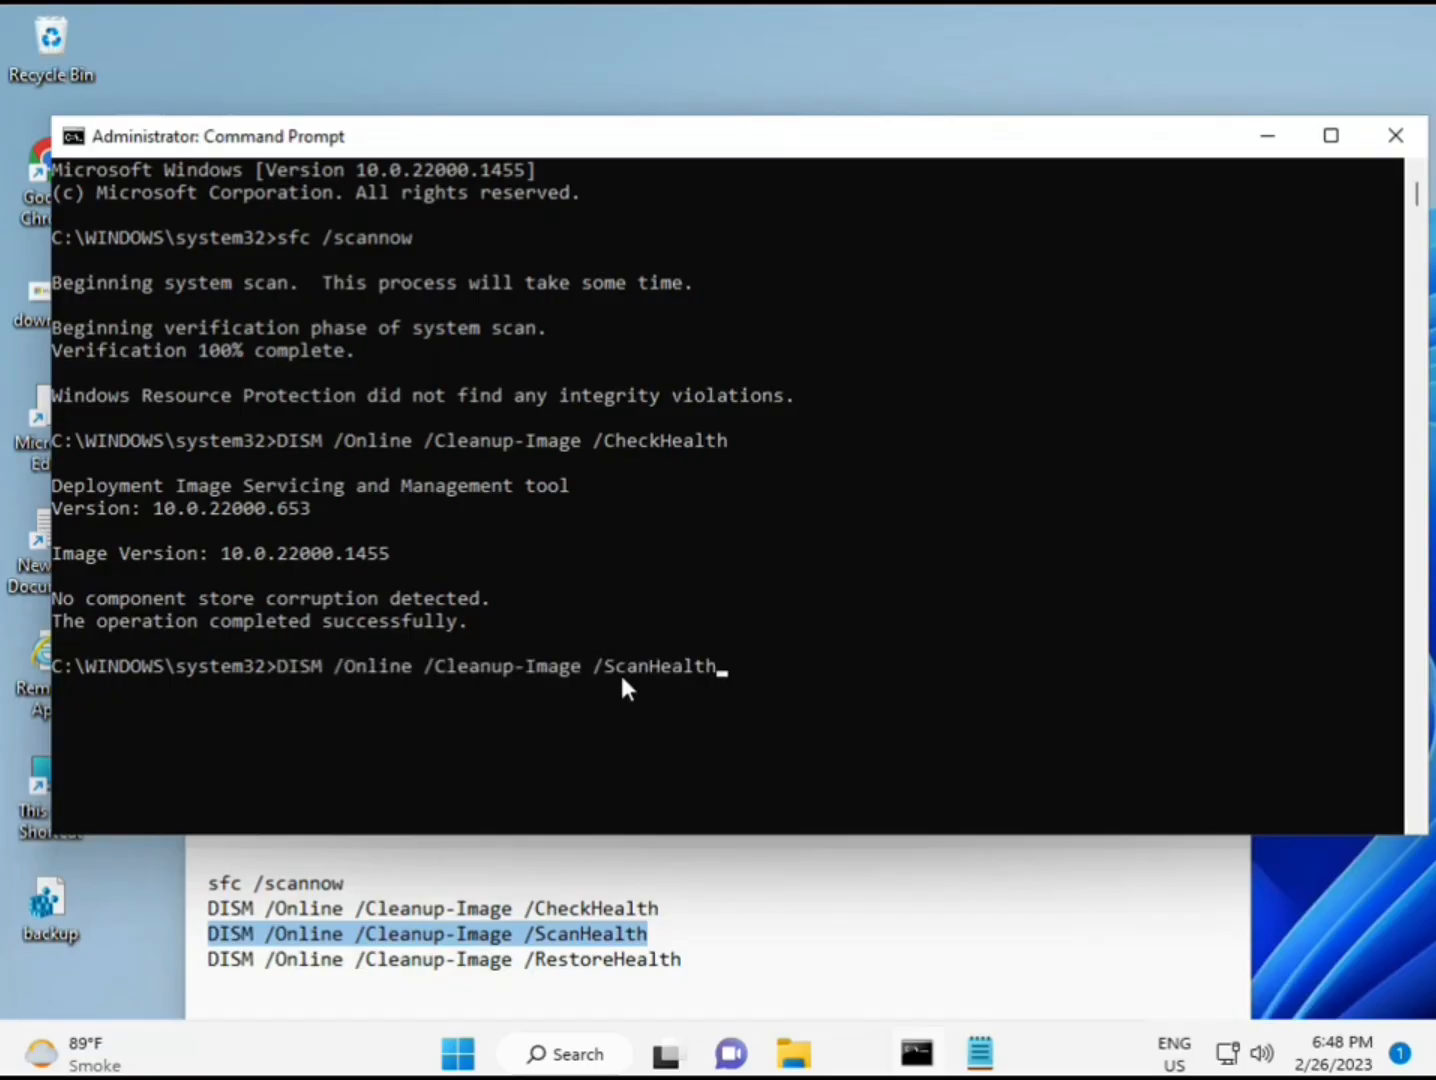
{"action": "key", "text": "enter"}
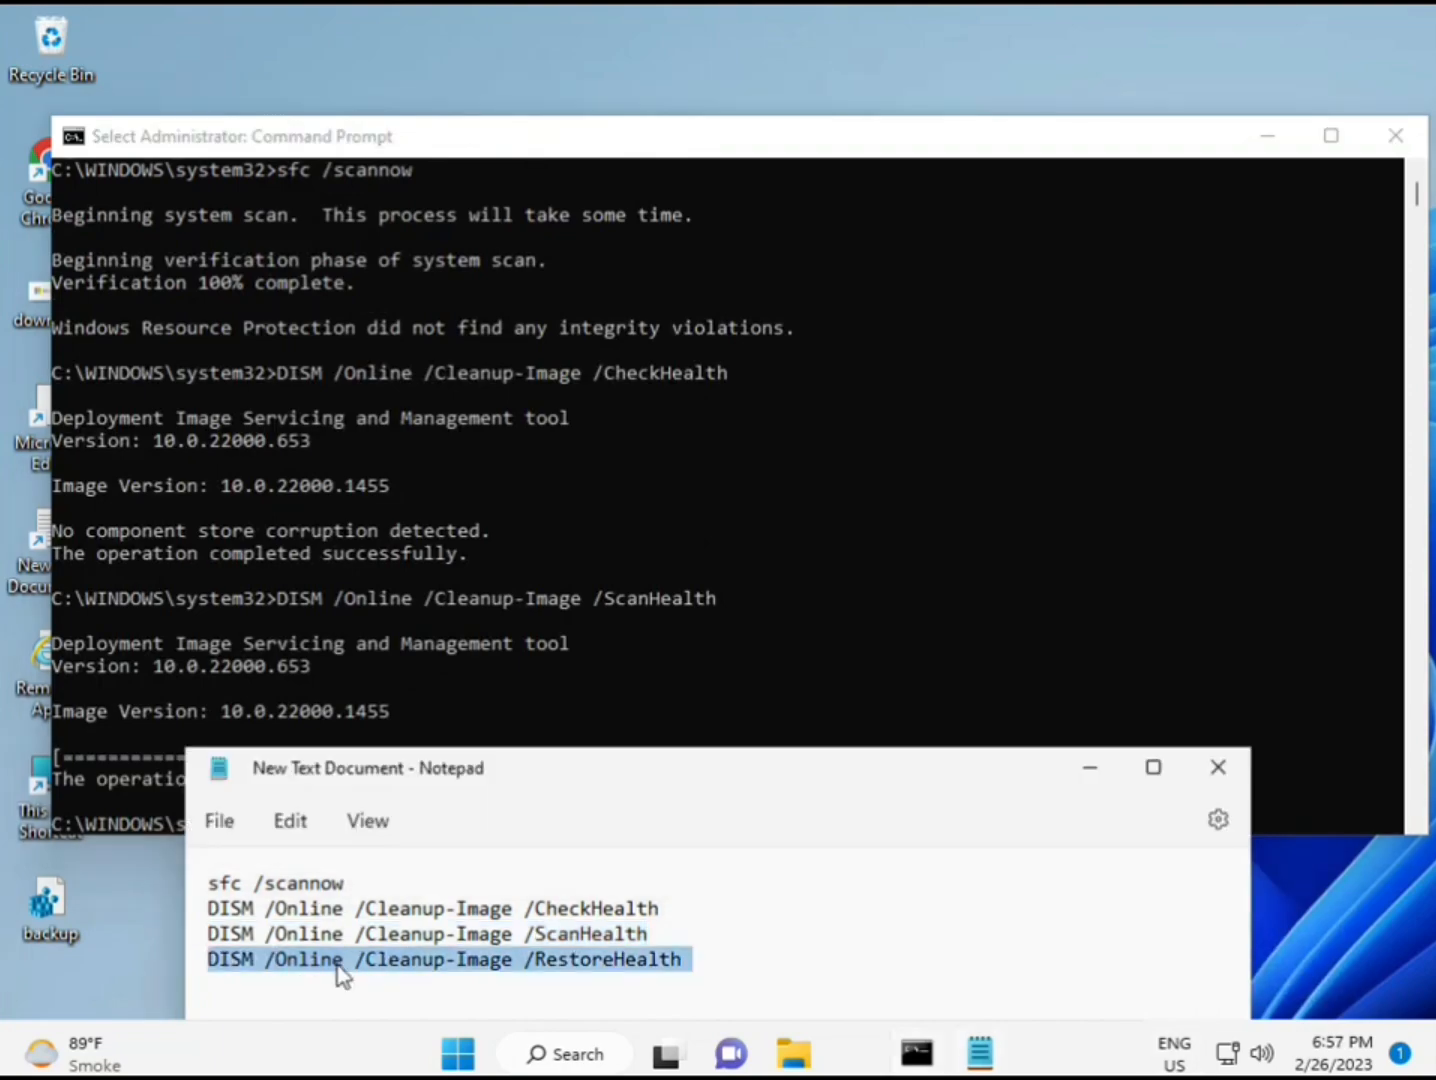
Step: Run DISM /Online /Cleanup-Image /RestoreHealth copied from the notes
{"action": "right_click", "coordinate": [340, 960]}
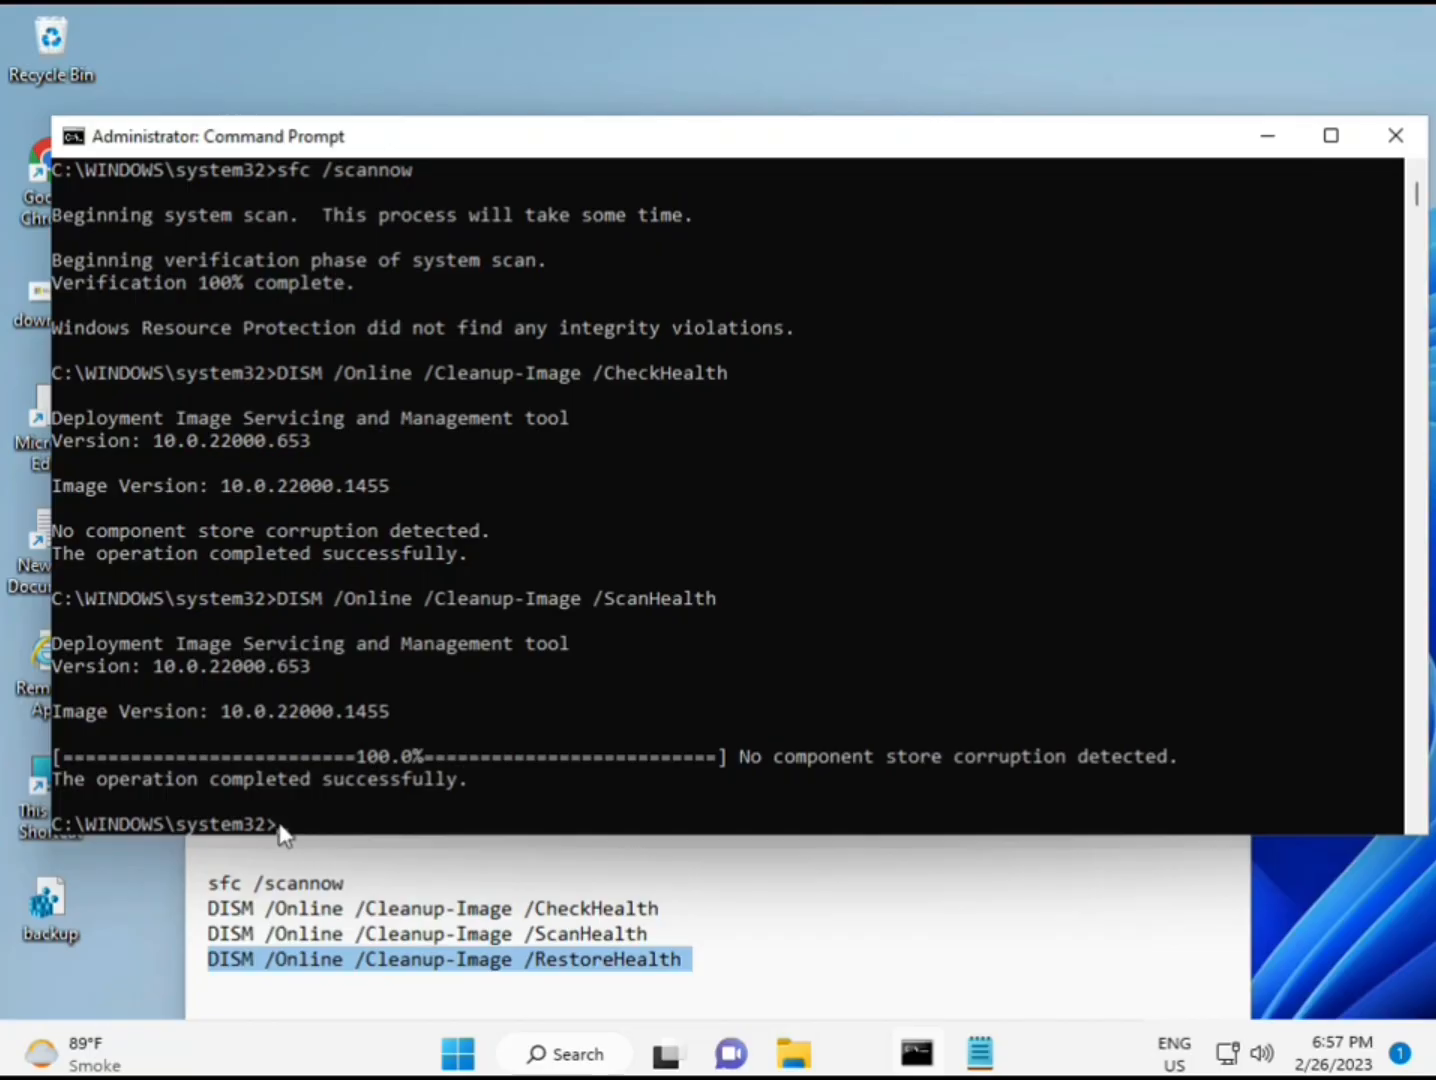
{"action": "type", "text": "DISM /Online /Cleanup-Image /RestoreHealth"}
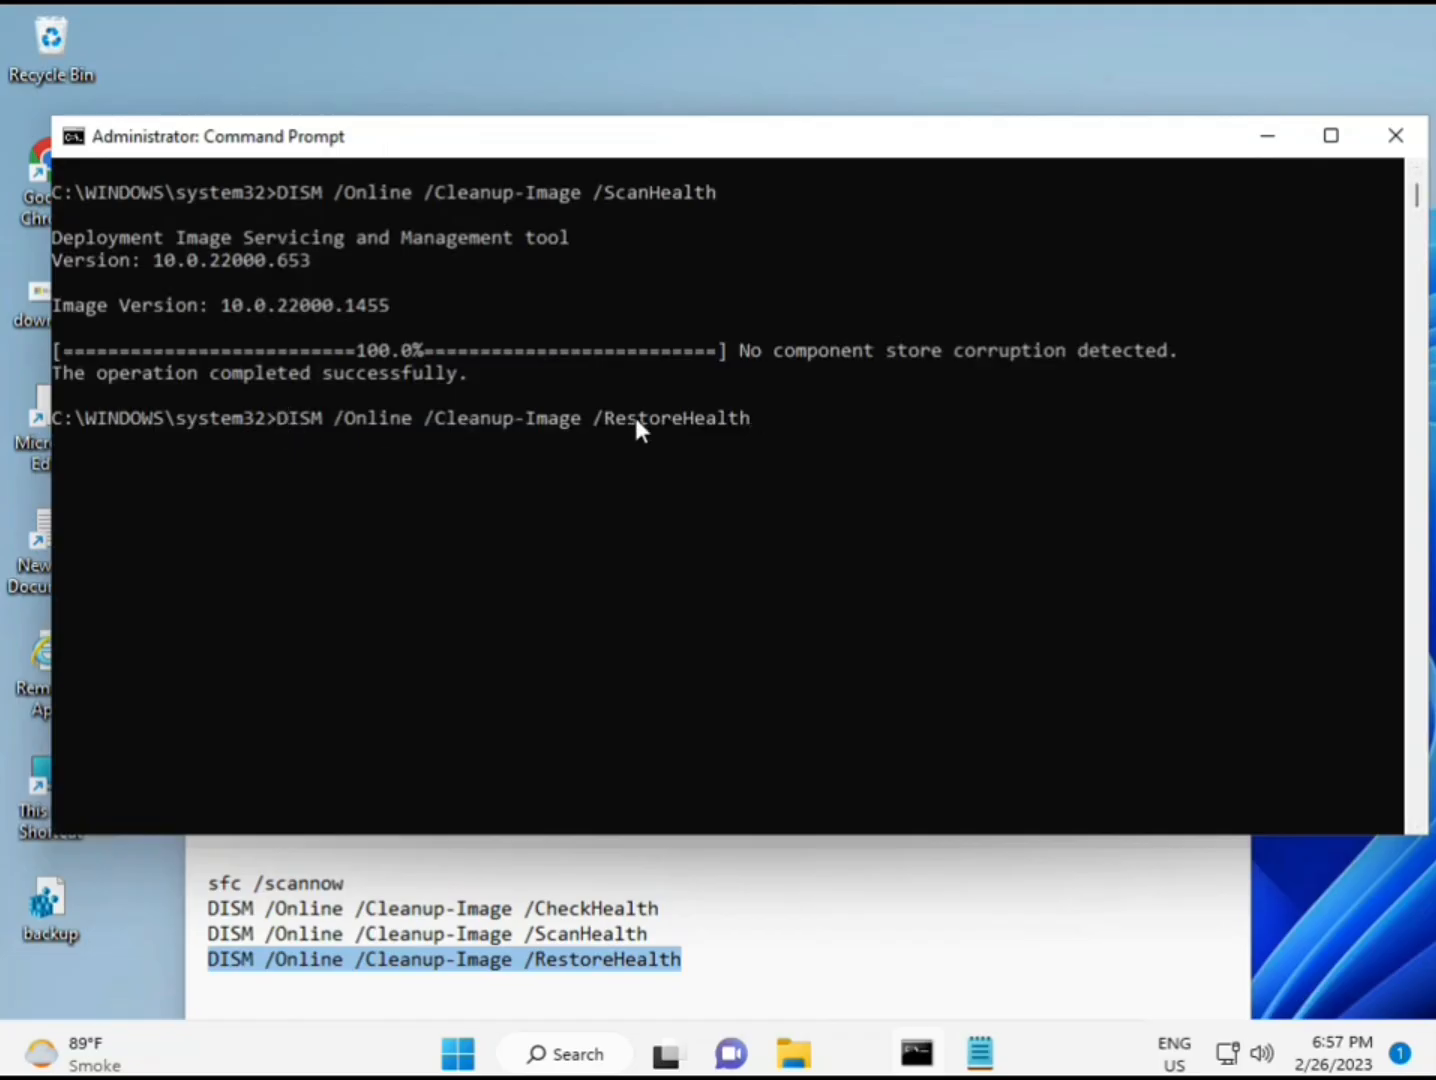
{"action": "key", "text": "Enter"}
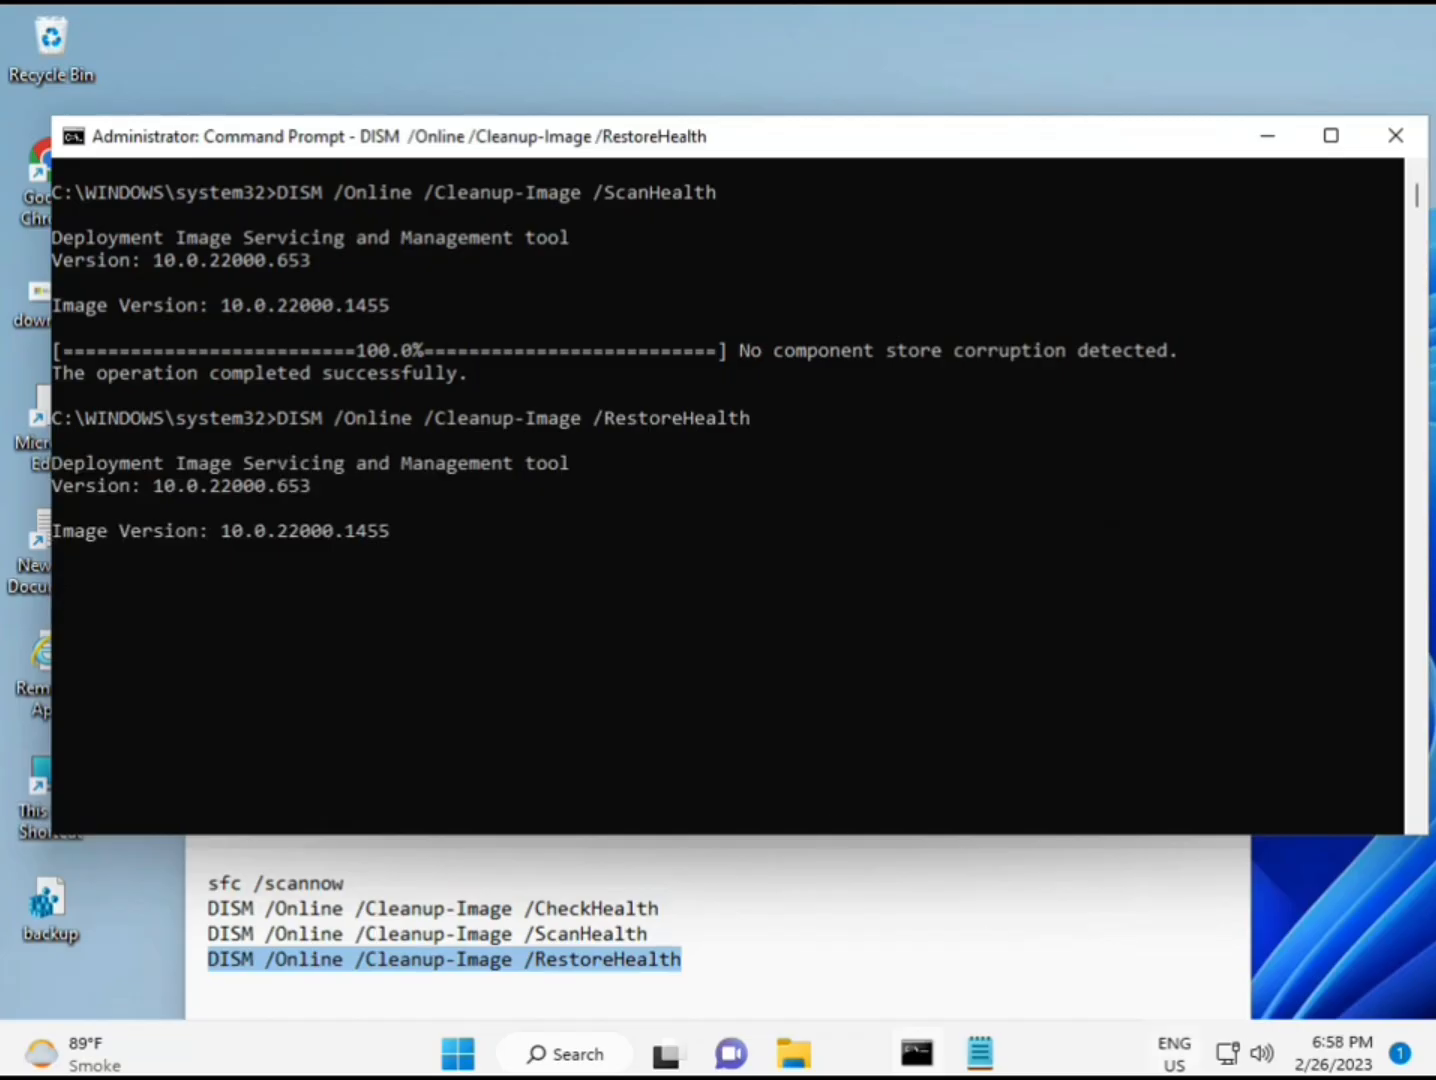
{"action": "left_click", "coordinate": [1172, 1052]}
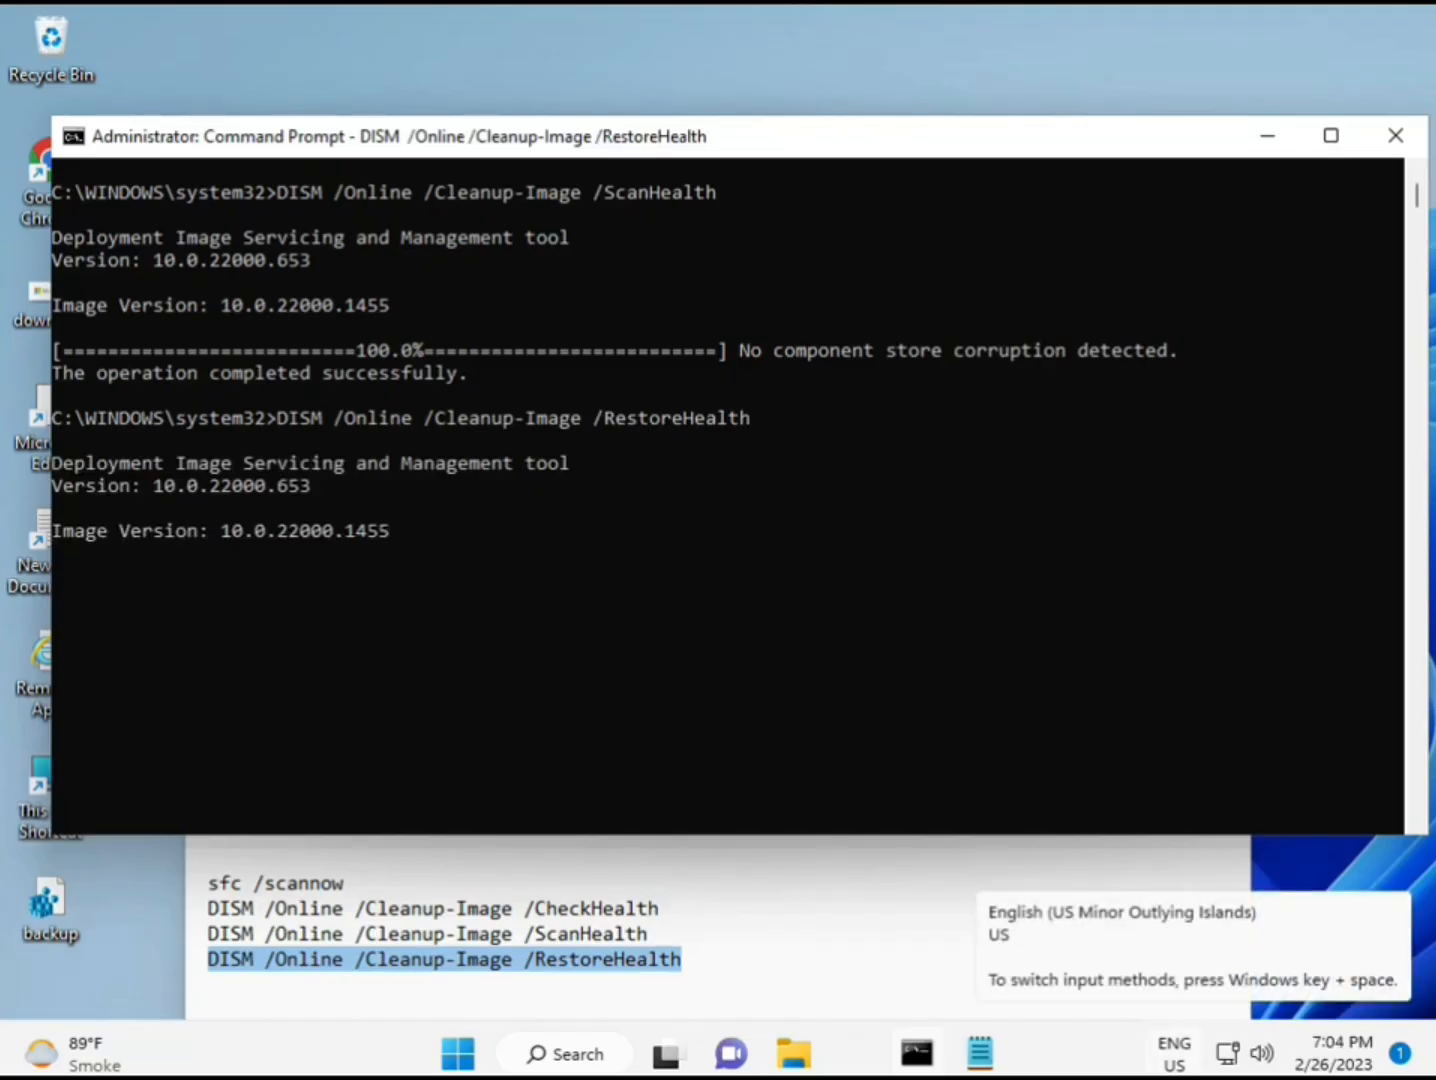